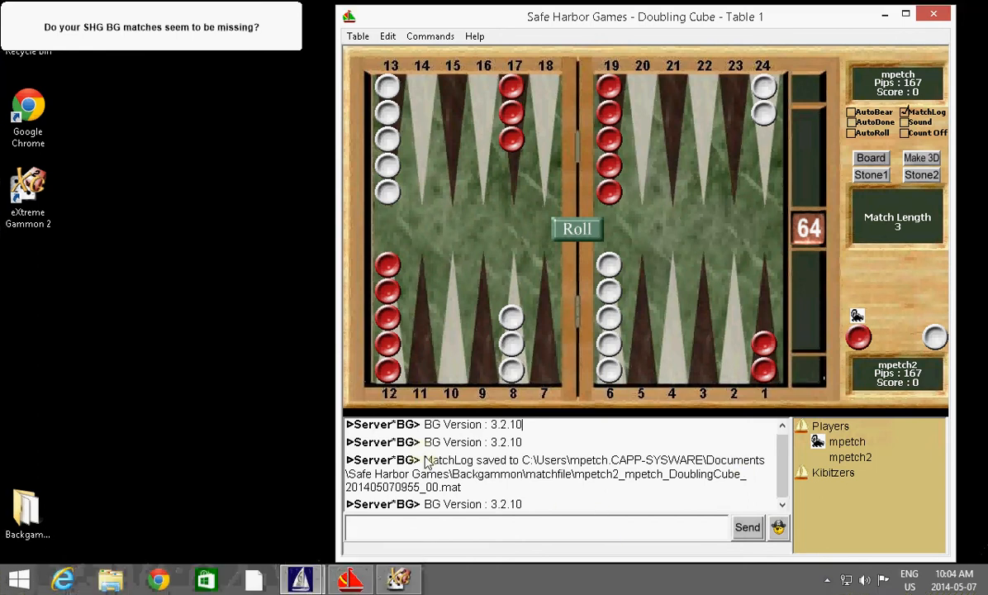
pyautogui.moveTo(866, 200)
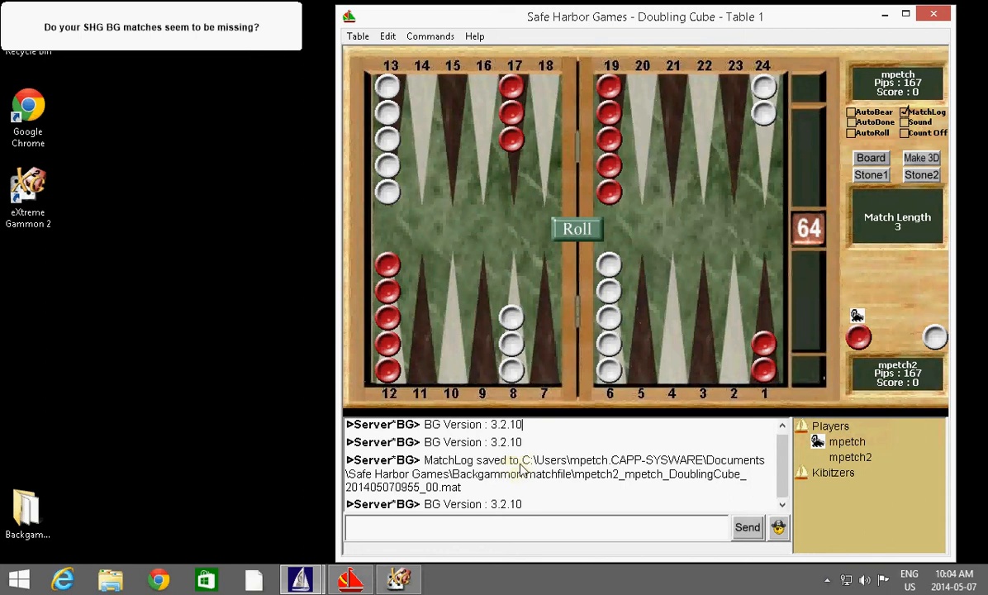
pyautogui.moveTo(542, 460)
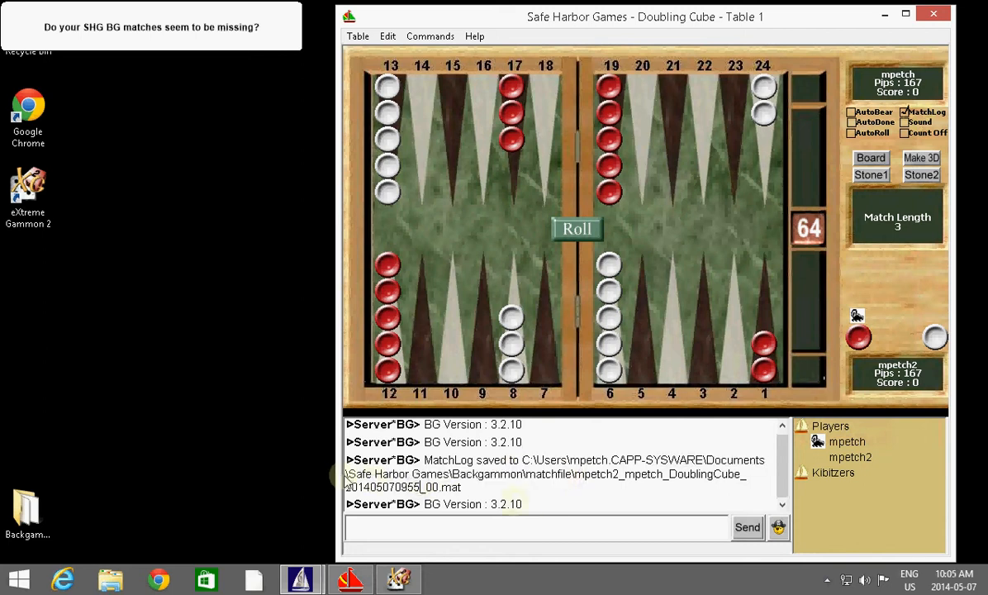
# Step: Launch eXtreme Gammon and choose File > Import > Safe Harbor Games to get the Import Game dialog
pyautogui.doubleClick(394, 472)
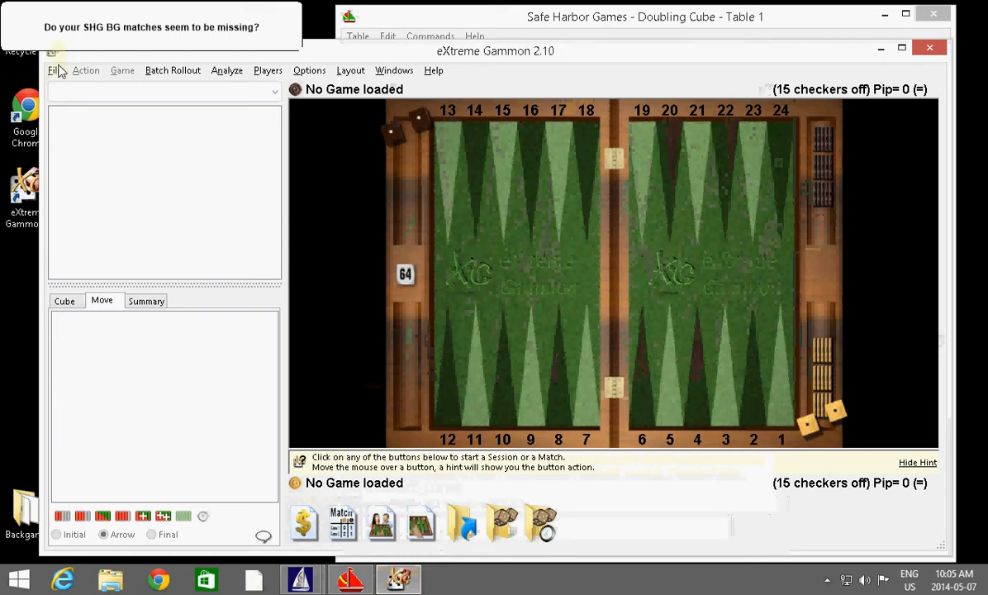
pyautogui.click(55, 70)
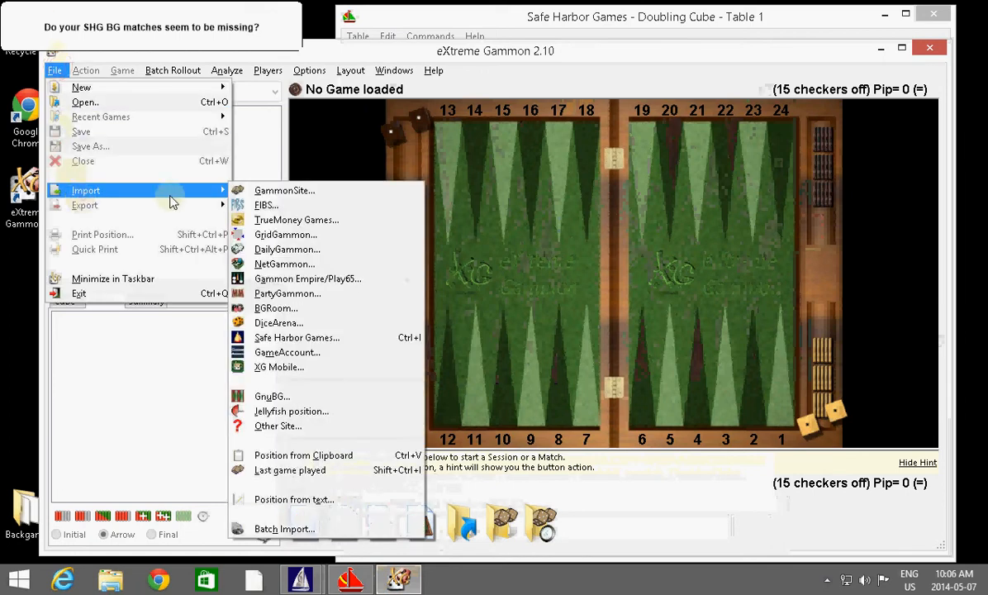
pyautogui.moveTo(297, 337)
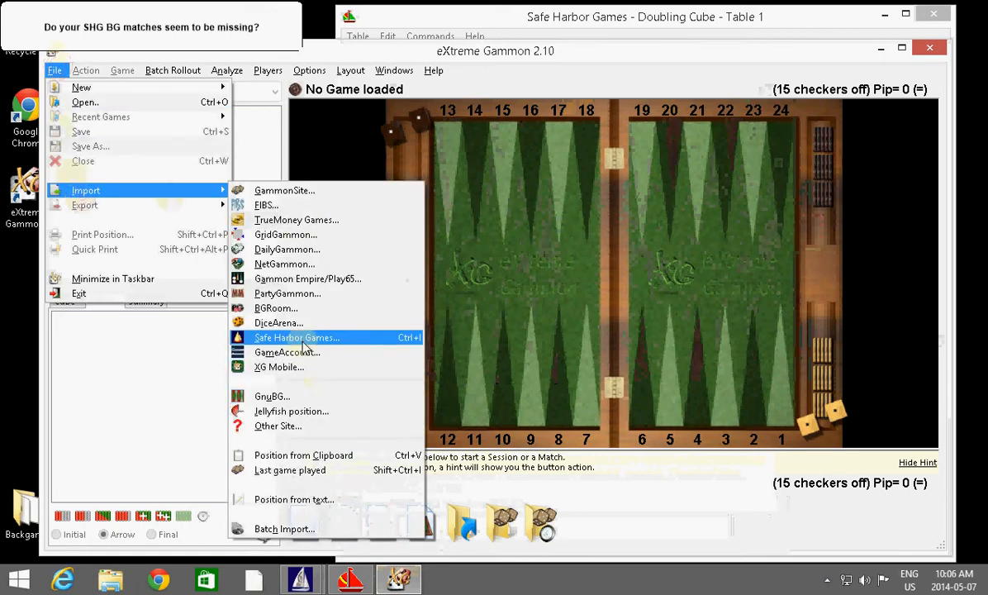
pyautogui.click(298, 337)
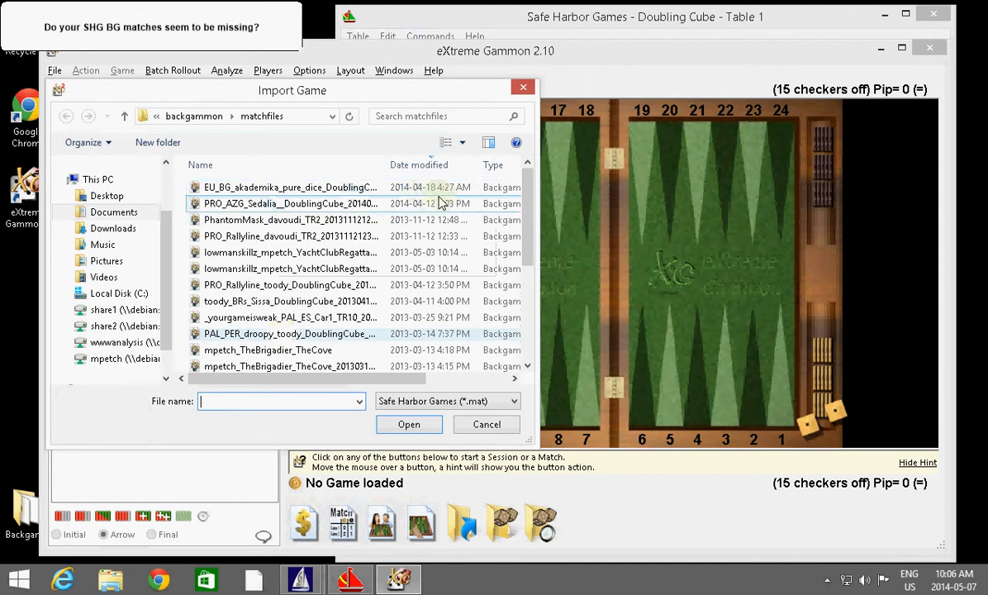
# Step: Navigate the Import Game dialog from the old matchfiles folder to Documents
pyautogui.click(289, 203)
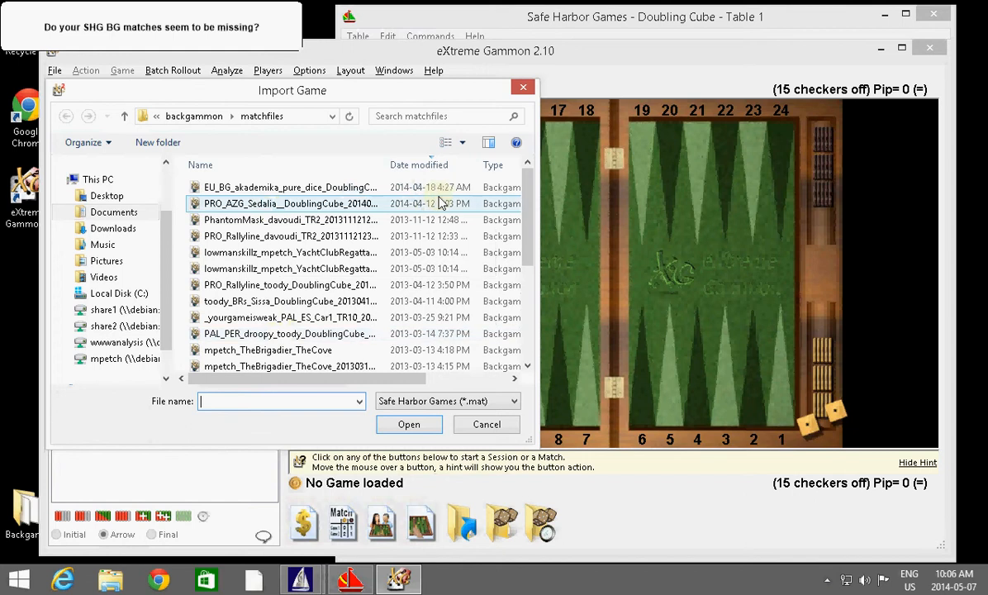
pyautogui.click(289, 187)
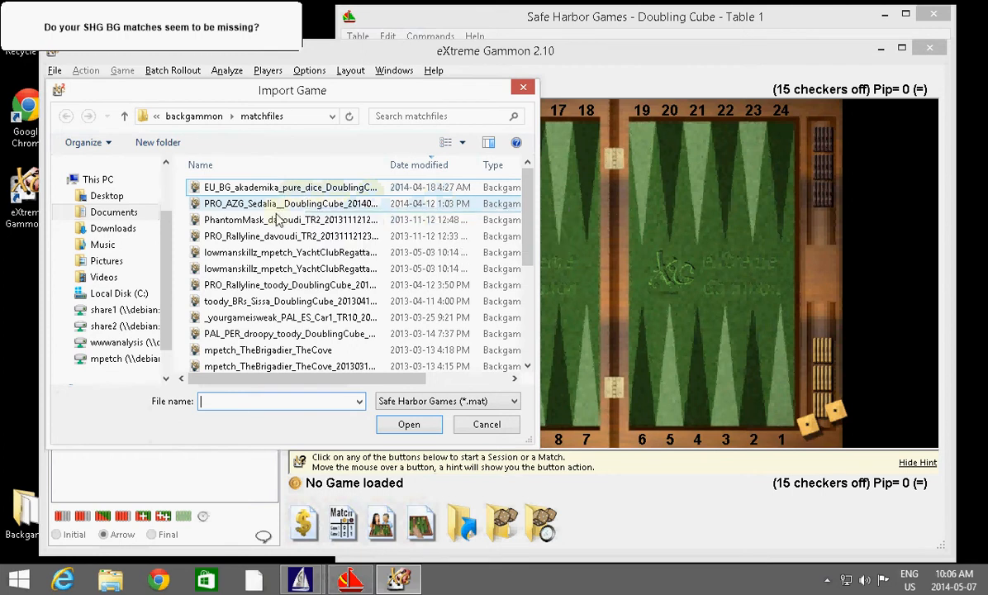
pyautogui.scroll(-3)
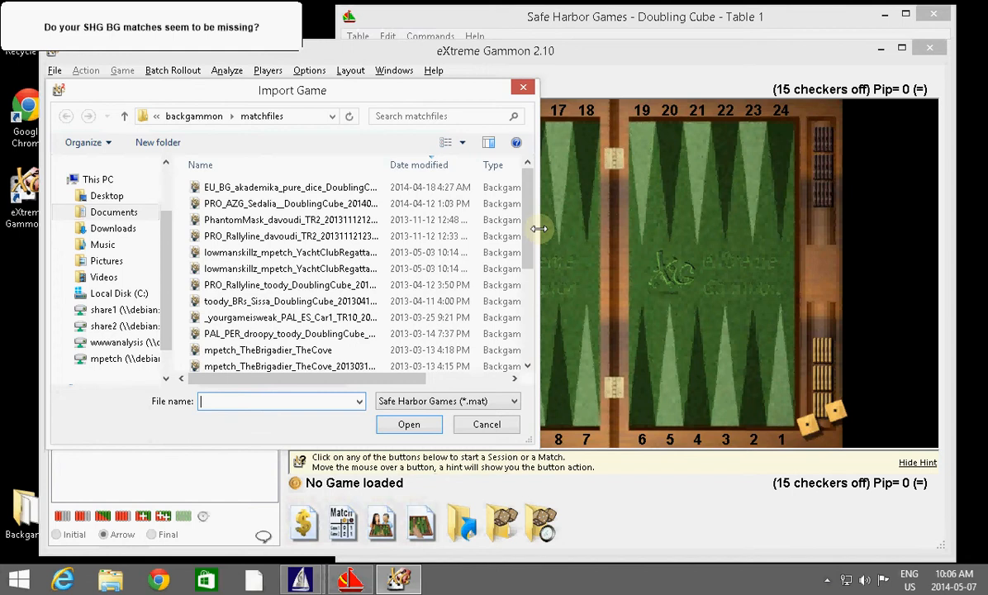
pyautogui.click(115, 211)
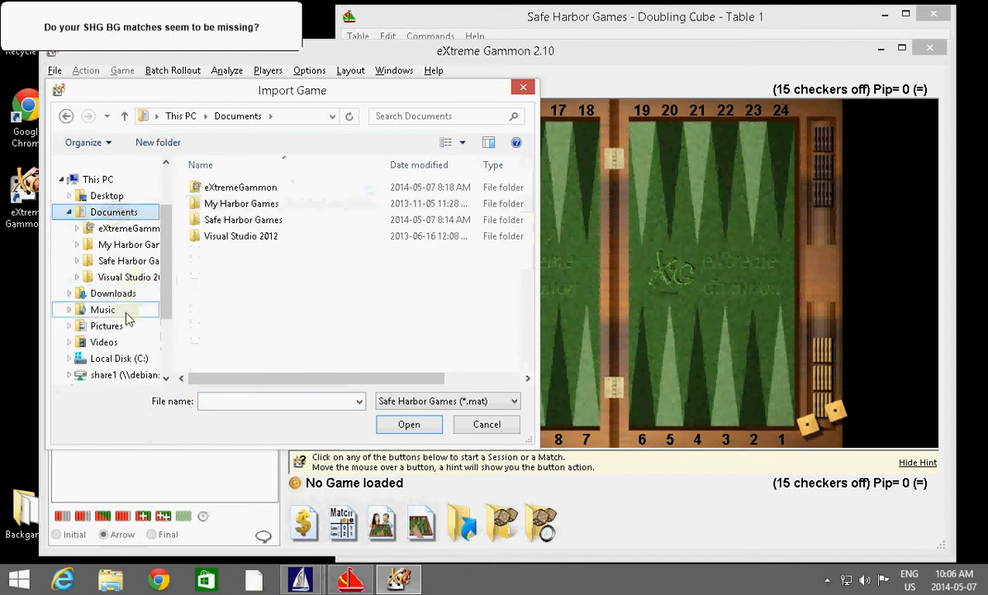
# Step: Browse into Safe Harbor Games > Backgammon > matchfile to show today's saved match file
pyautogui.click(241, 203)
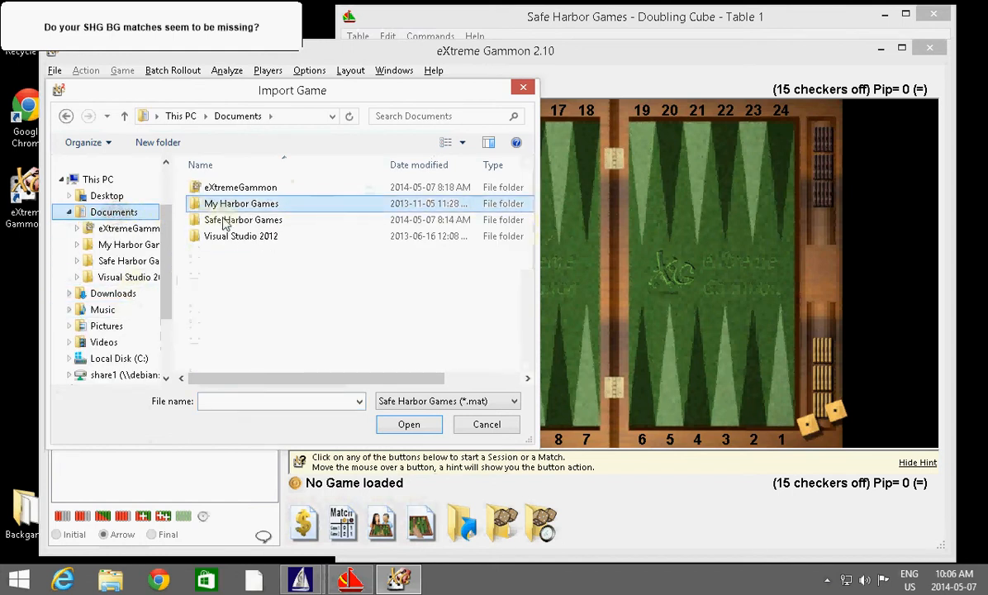
pyautogui.click(242, 204)
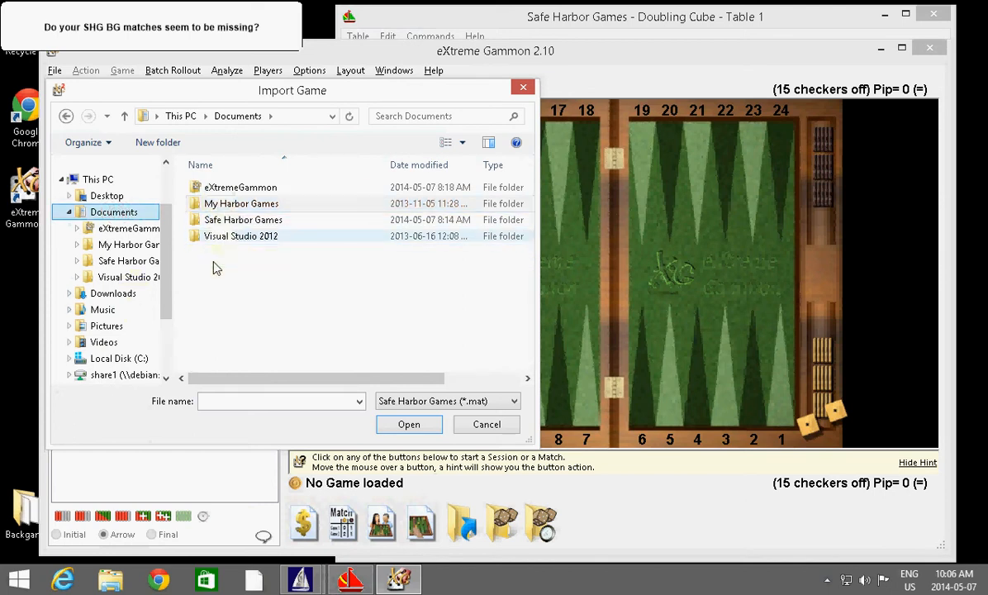
pyautogui.click(241, 203)
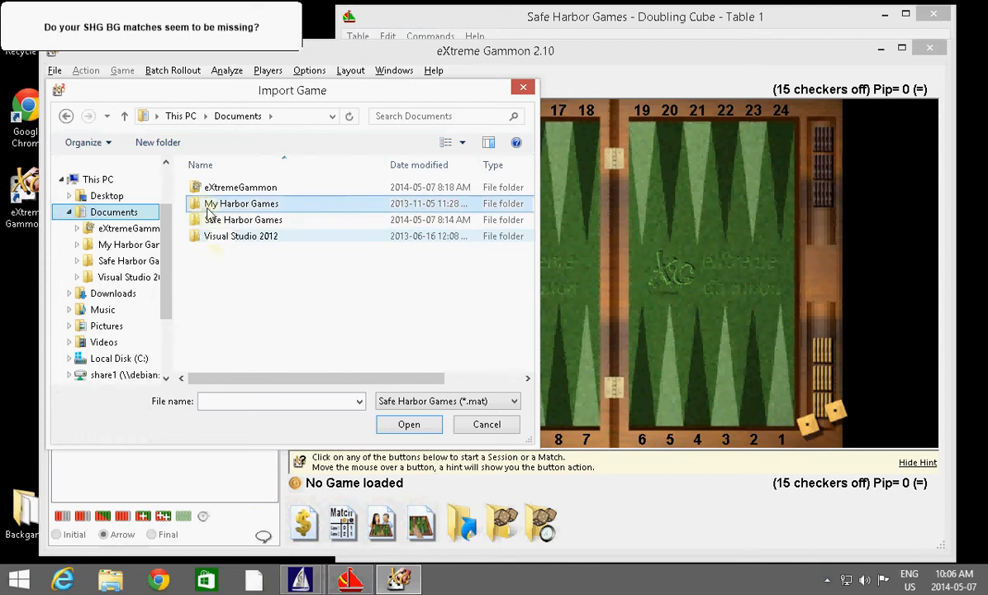
pyautogui.moveTo(219, 220)
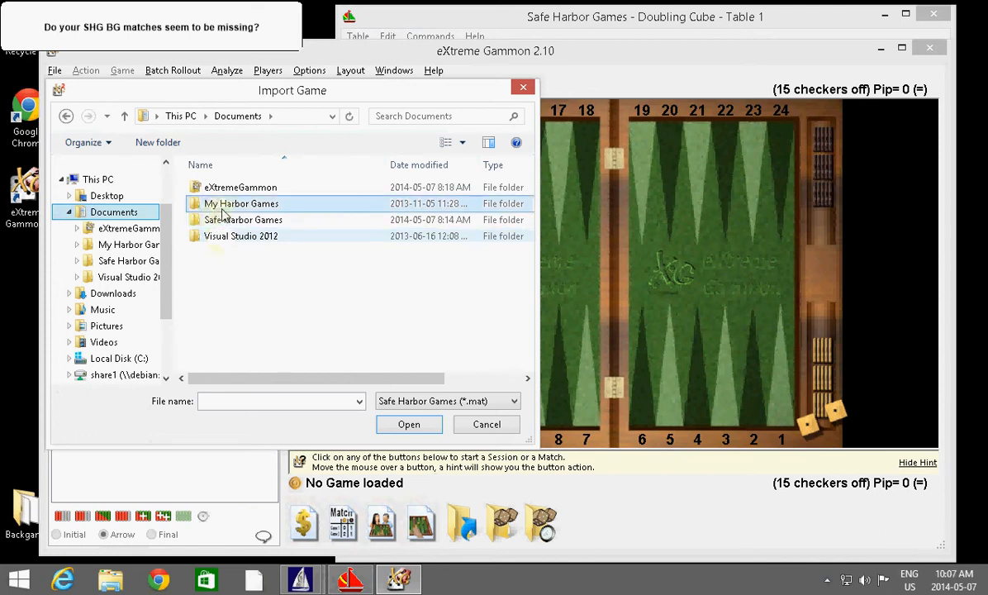
pyautogui.moveTo(241, 203)
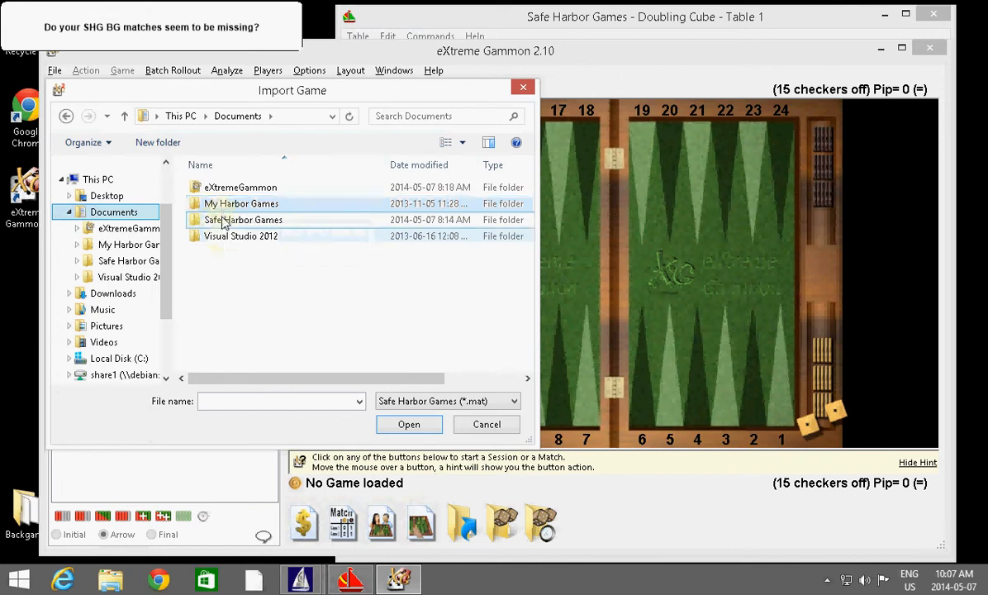
pyautogui.moveTo(223, 225)
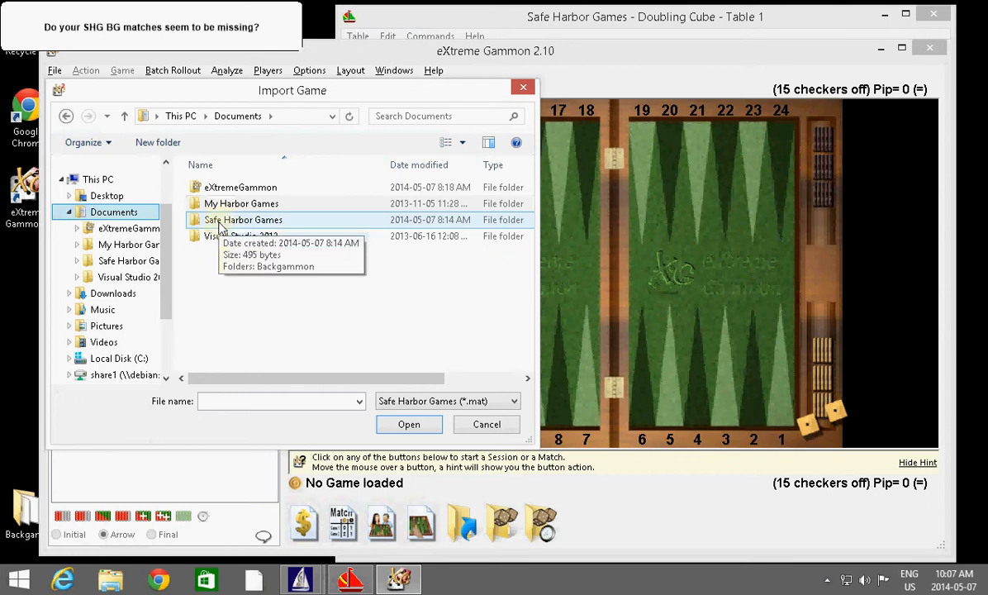
pyautogui.doubleClick(243, 219)
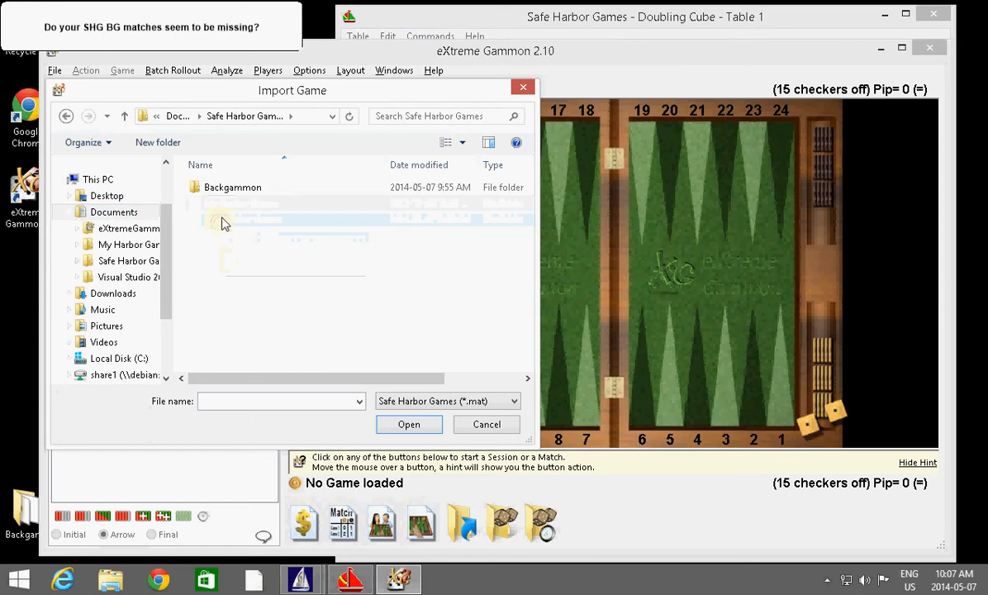
pyautogui.click(231, 187)
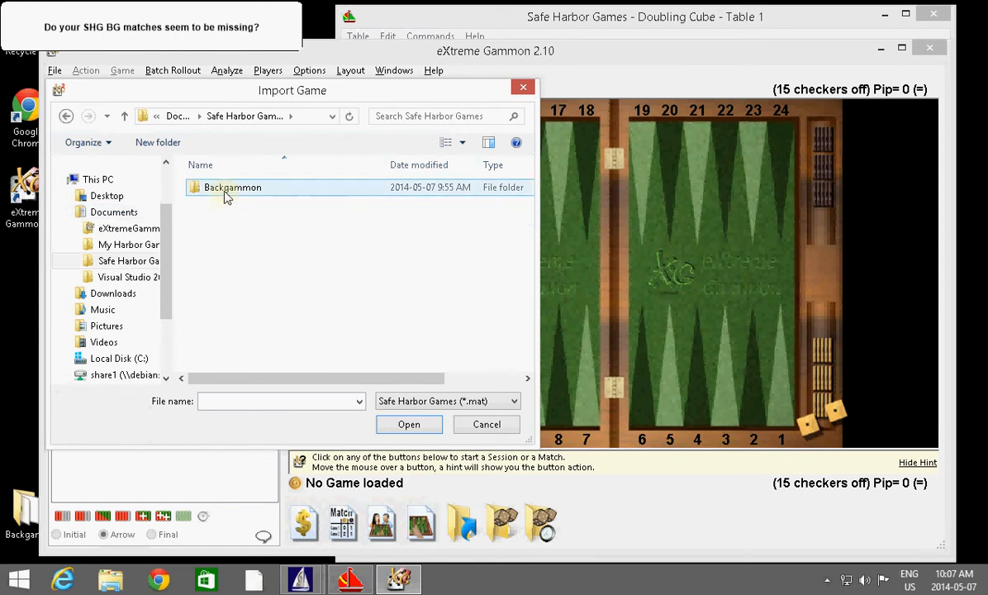
pyautogui.doubleClick(231, 187)
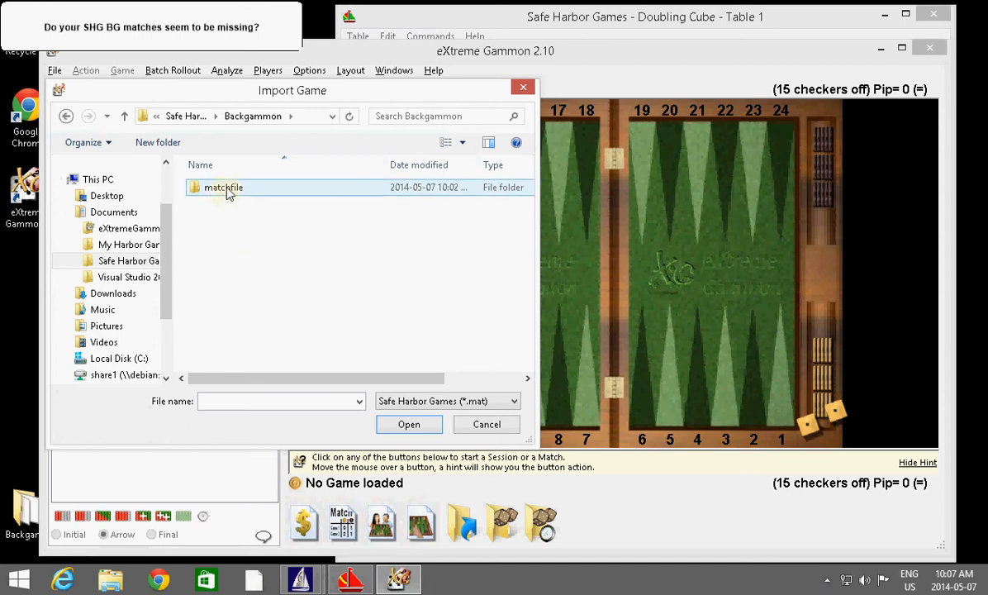
pyautogui.doubleClick(221, 186)
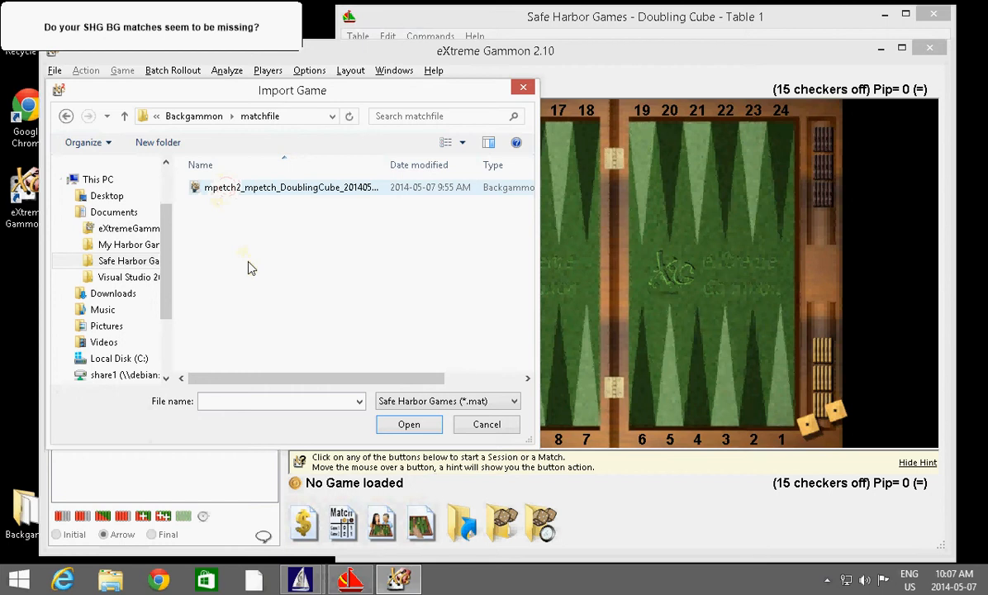
# Step: Import the mpetch2_mpetch_DoublingCube .mat match file
pyautogui.click(290, 188)
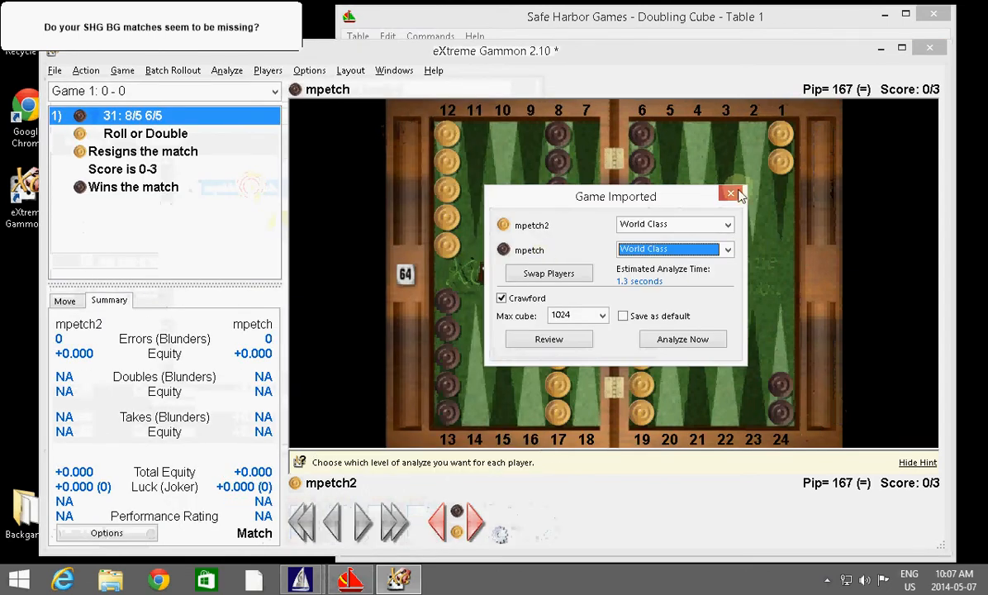
# Step: Dismiss the Game Imported prompt without running Analyze Now, leaving the match on the board
pyautogui.click(730, 191)
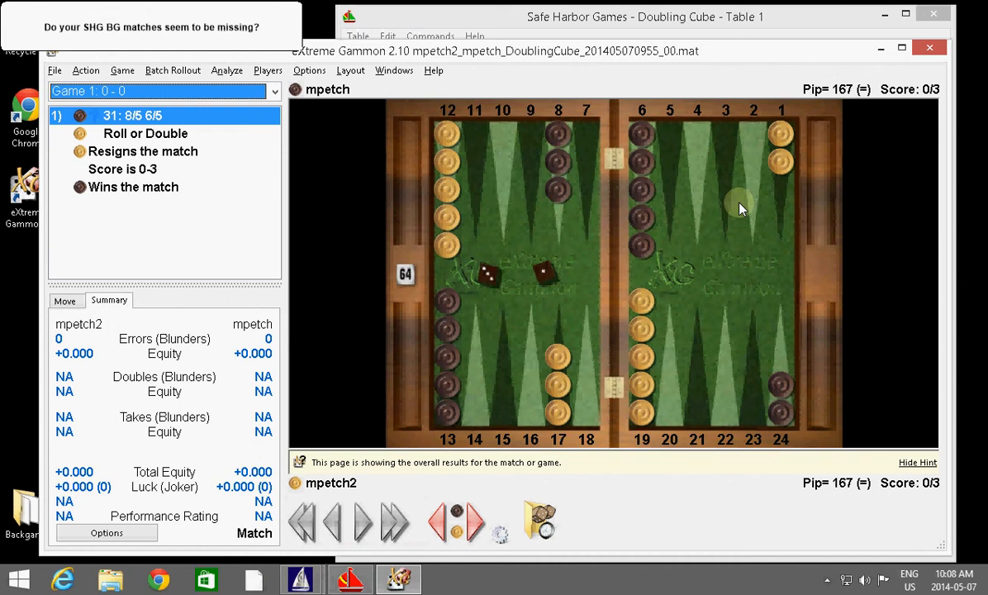
pyautogui.moveTo(783, 135)
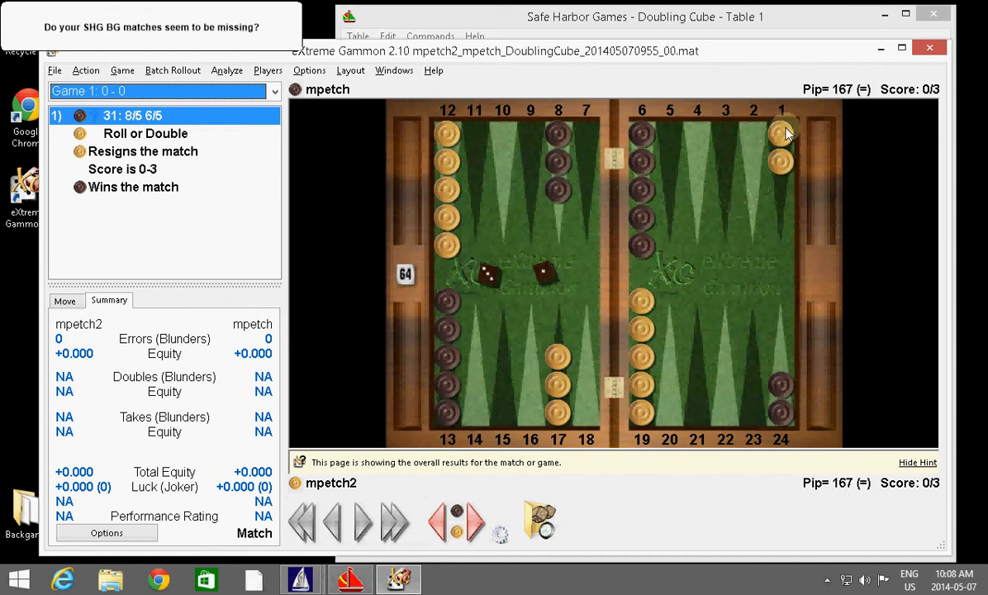
pyautogui.moveTo(929, 59)
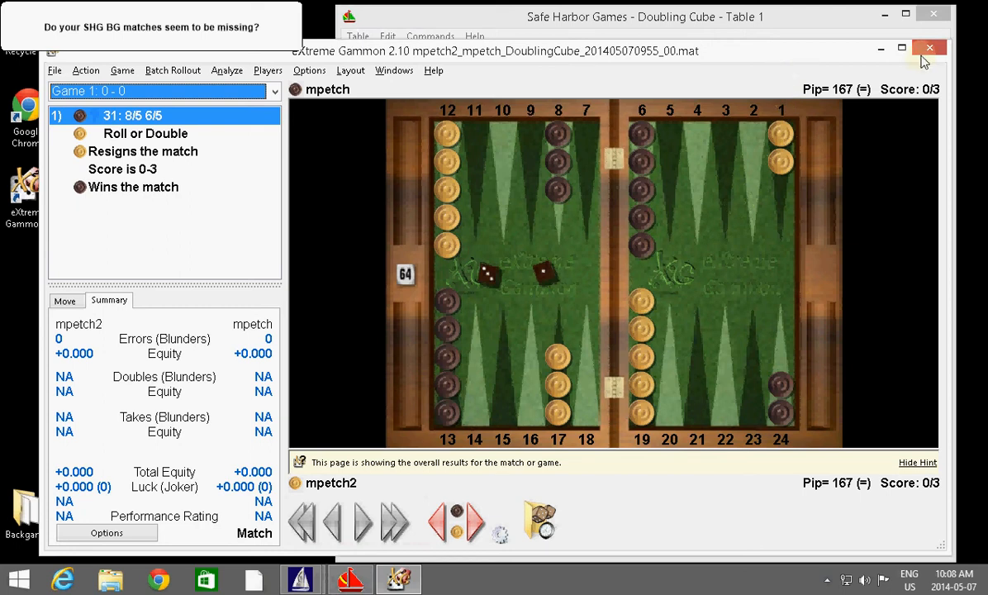
# Step: Close eXtreme Gammon and relaunch it, which shows the trial registration notice
pyautogui.click(925, 48)
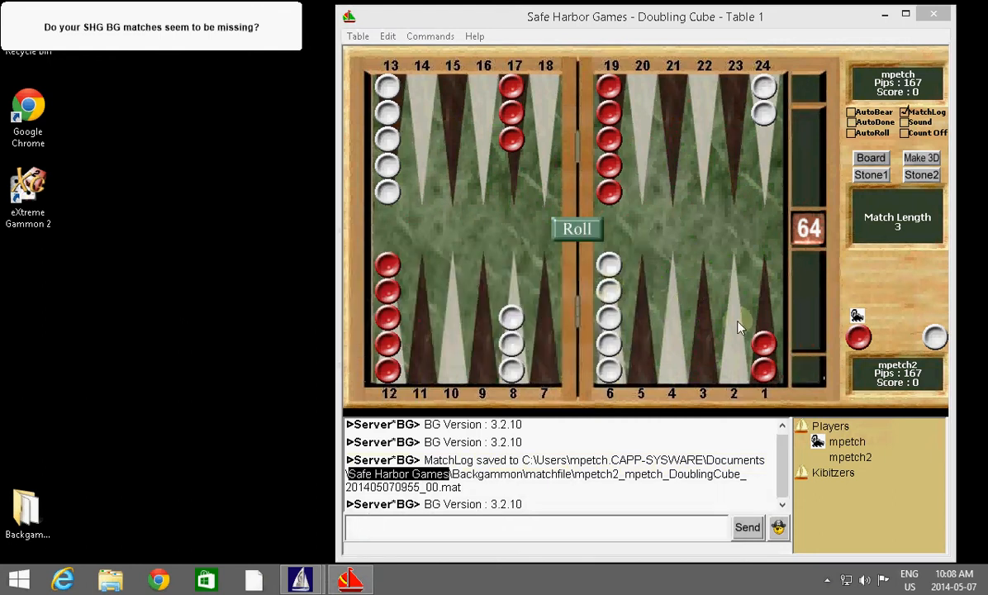
pyautogui.click(386, 575)
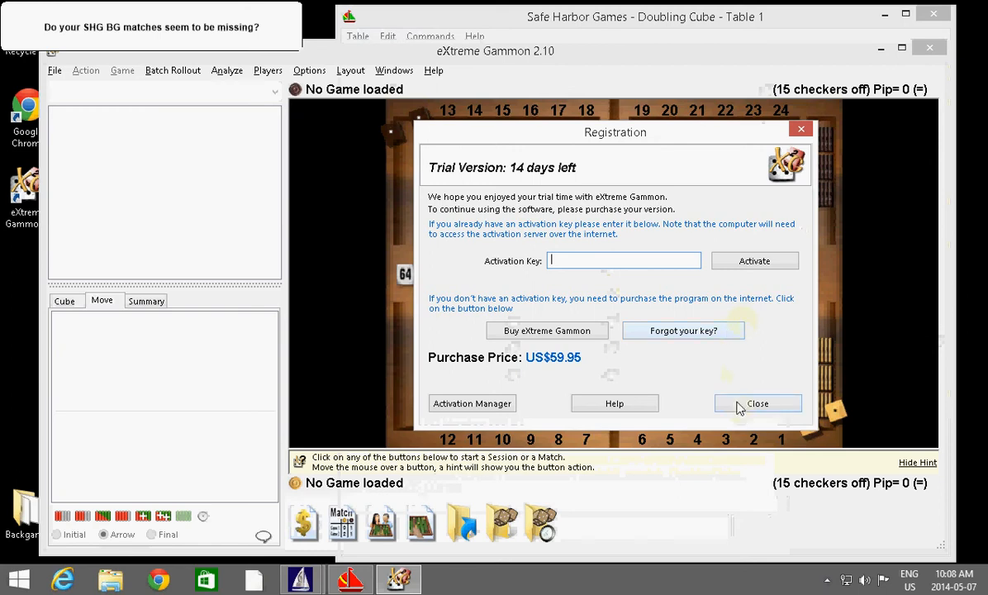
# Step: Close the trial Registration dialog
pyautogui.click(756, 403)
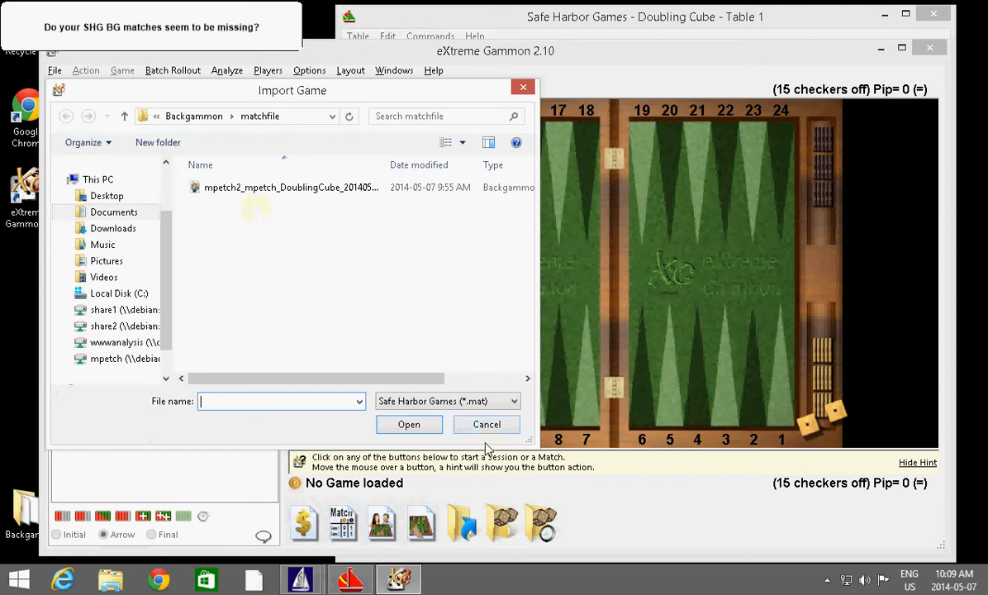
# Step: Cancel the Import Game dialog, then reopen File > Import
pyautogui.click(485, 423)
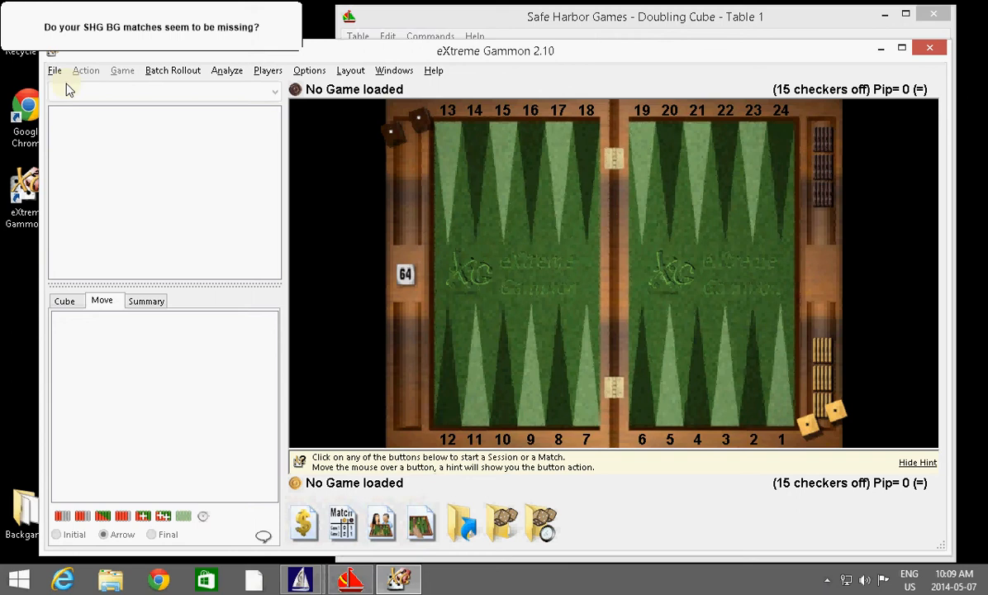
pyautogui.click(59, 69)
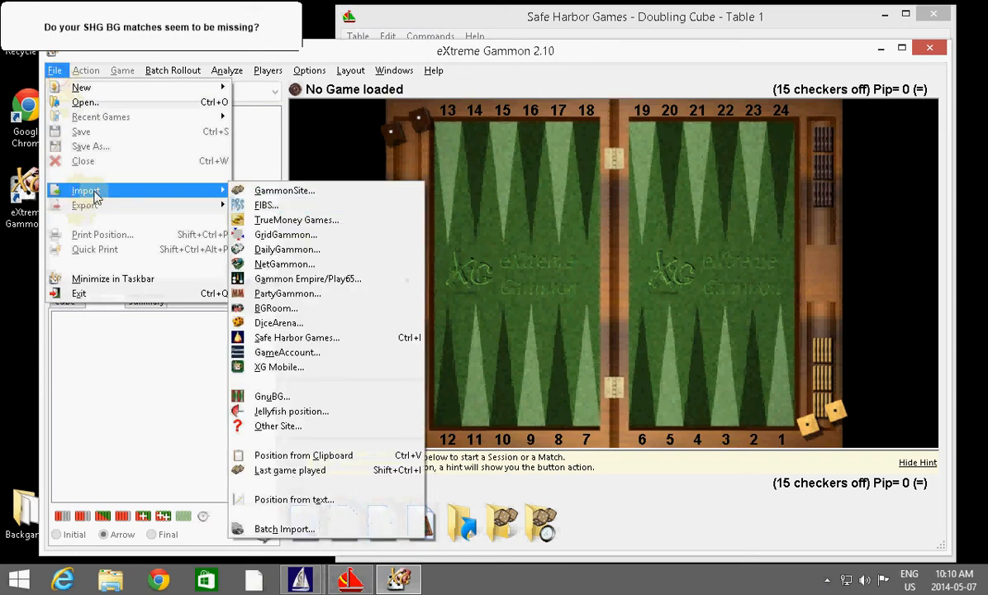
pyautogui.click(298, 337)
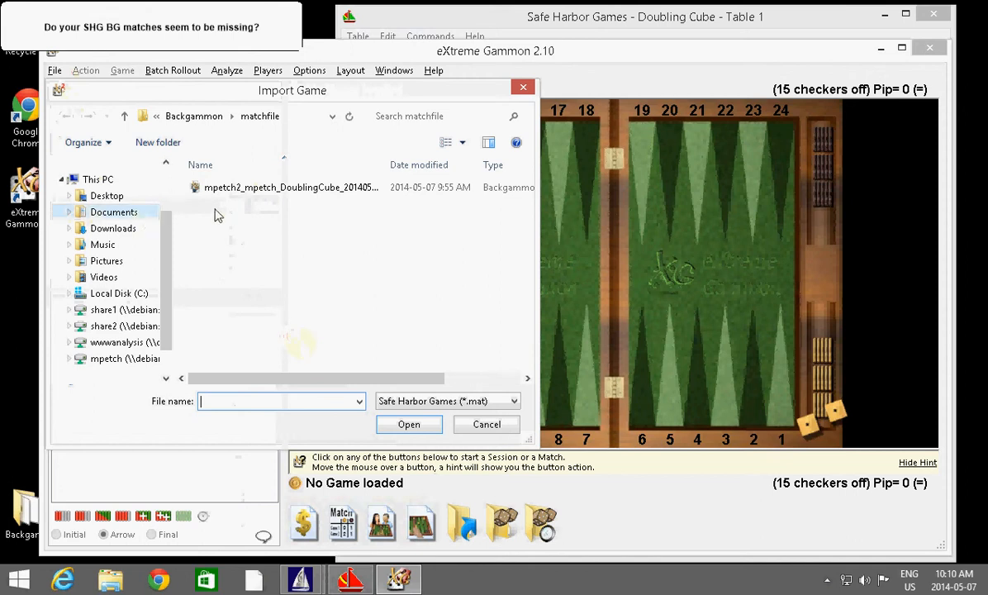
# Step: Browse from Documents into My Harbor Games > backgammon > matchfiles and scroll its list of saved matches
pyautogui.click(119, 212)
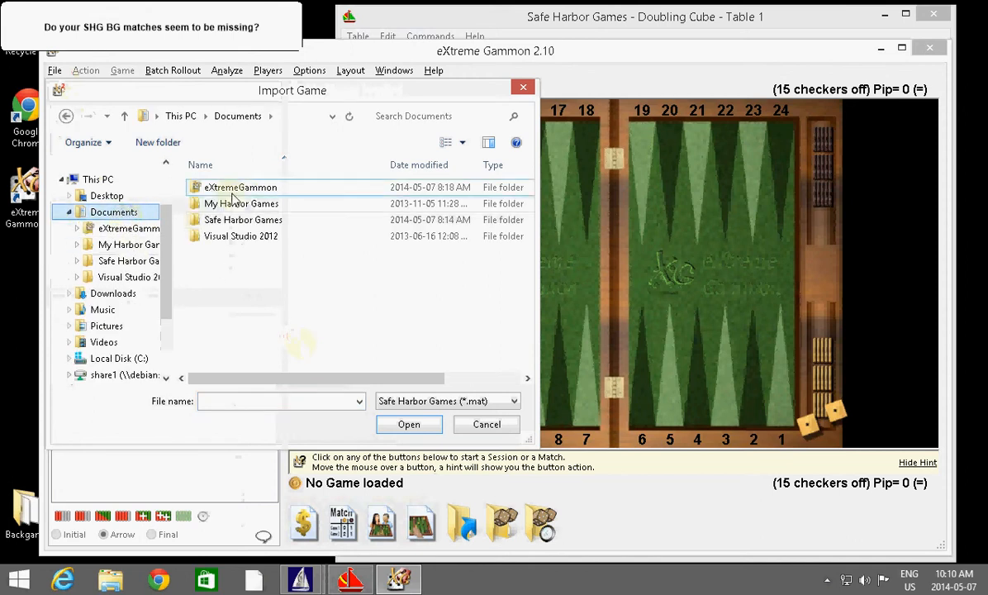
pyautogui.moveTo(241, 203)
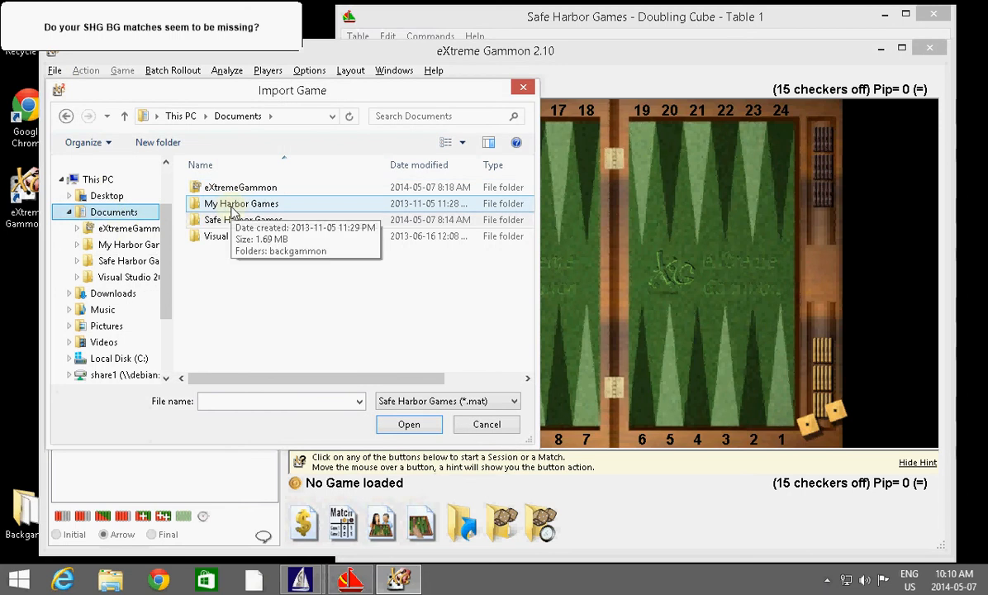
pyautogui.doubleClick(241, 203)
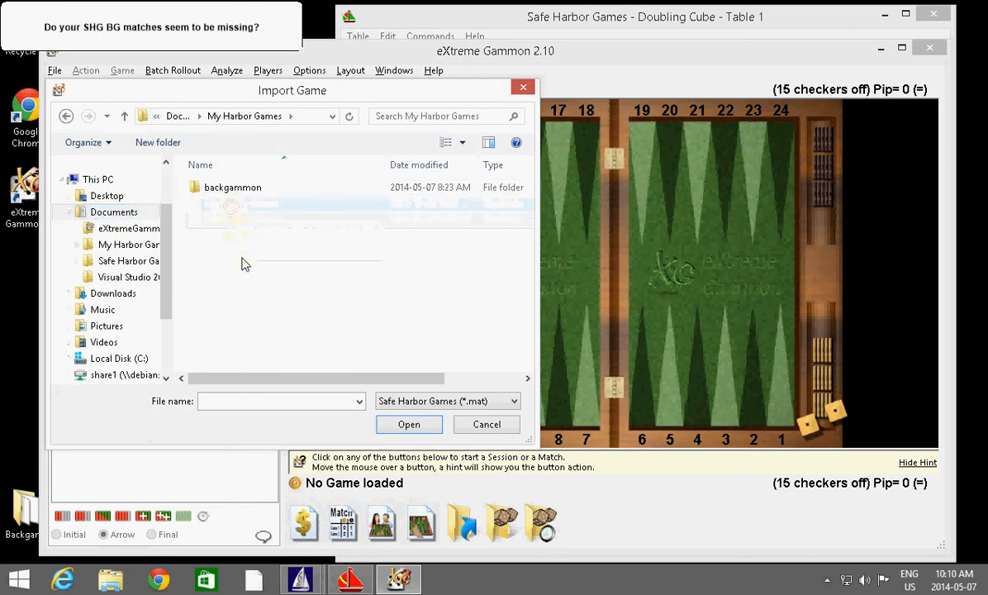
pyautogui.doubleClick(231, 187)
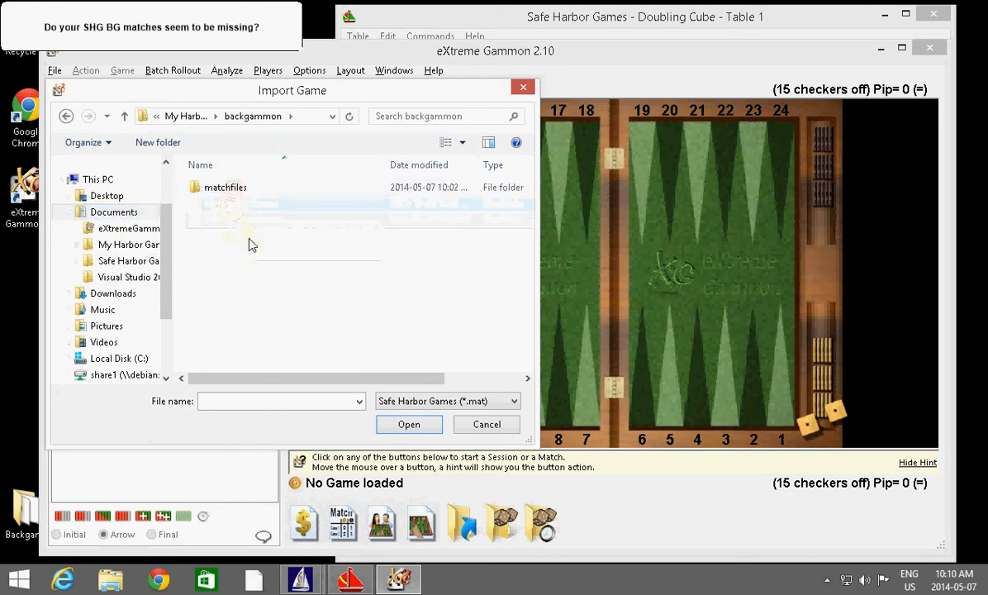
pyautogui.doubleClick(225, 187)
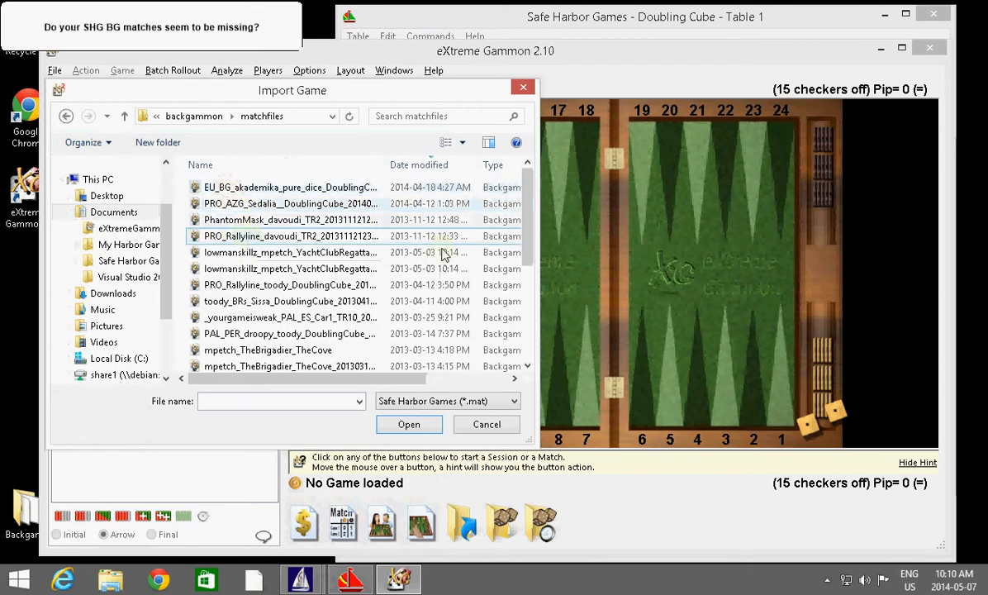
pyautogui.scroll(-3)
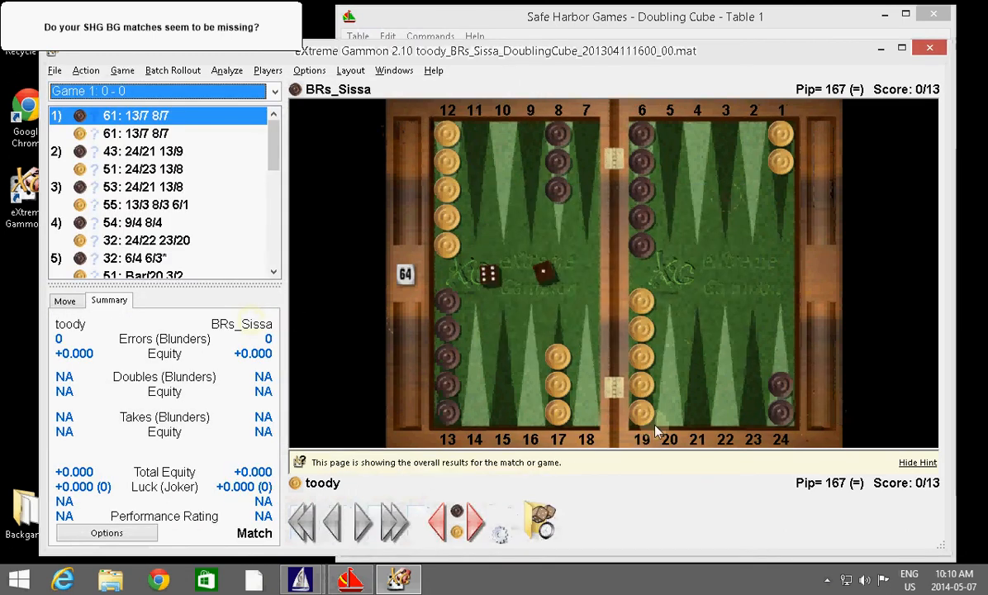
pyautogui.moveTo(327, 350)
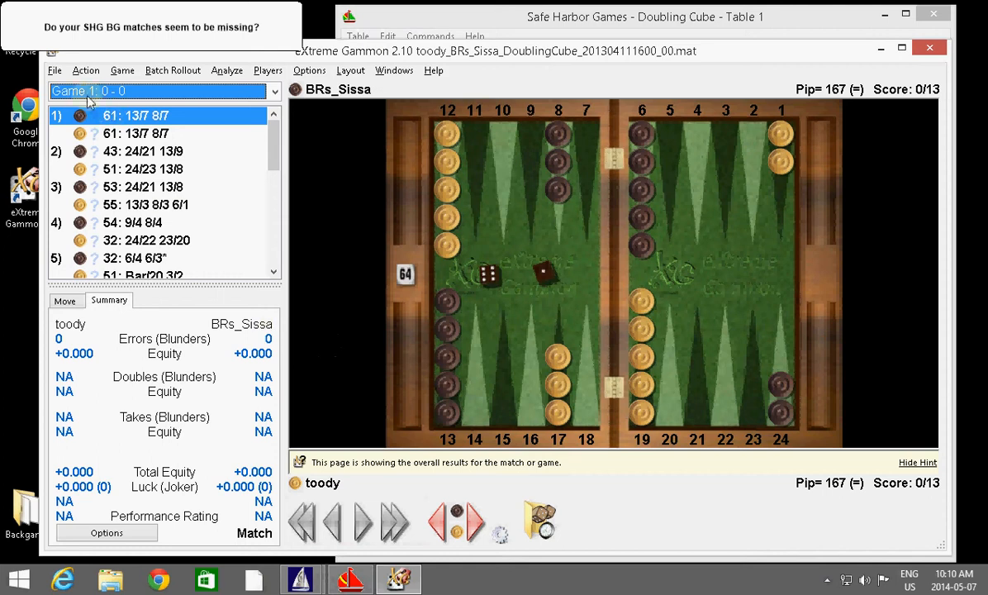
# Step: Import via Safe Harbor Games again, browsing into Safe Harbor Games > Backgammon and picking the 2014-05-07 match file
pyautogui.click(56, 69)
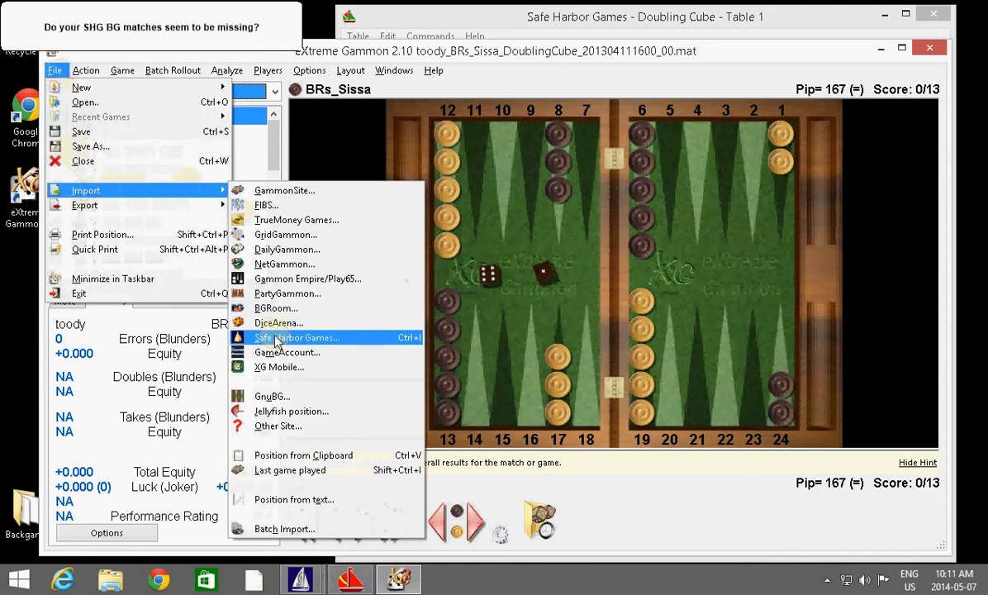
pyautogui.click(291, 337)
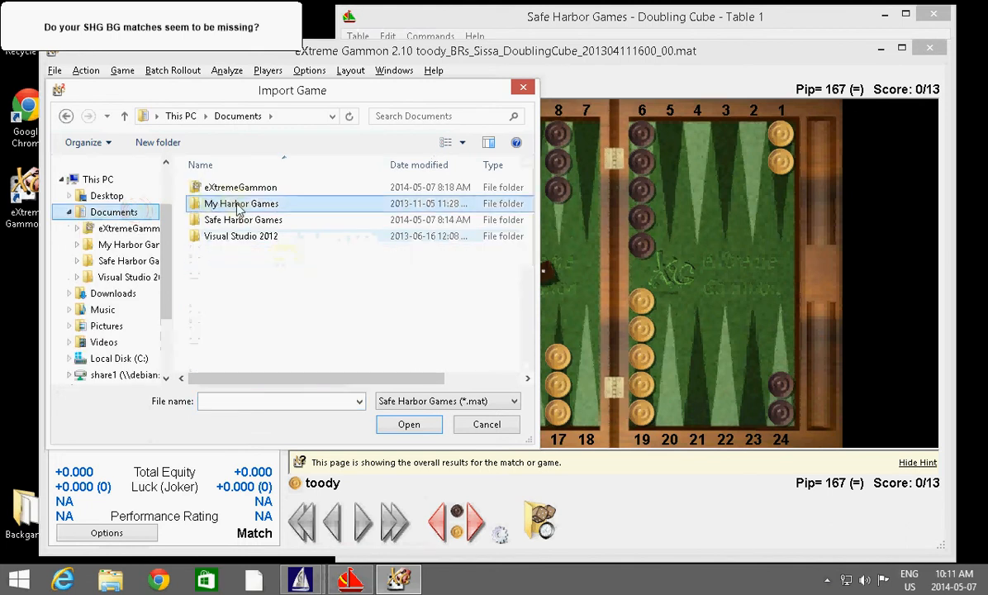
pyautogui.moveTo(243, 220)
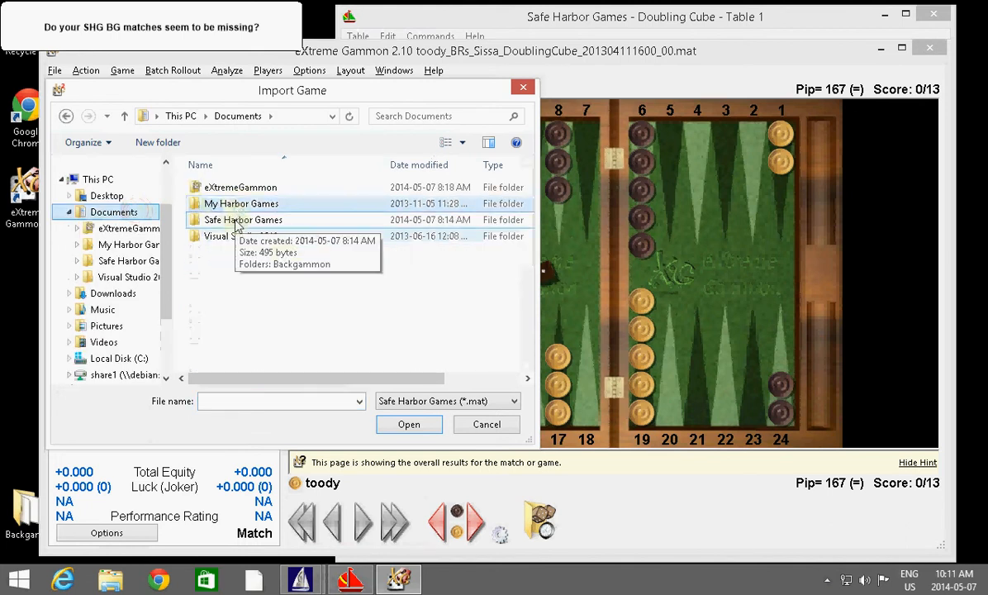
pyautogui.doubleClick(243, 218)
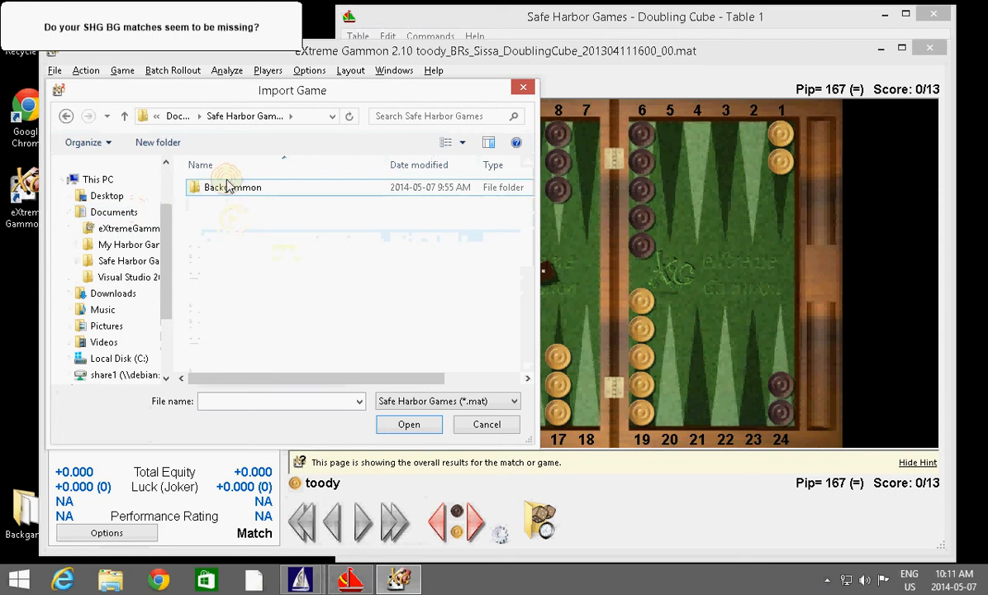
pyautogui.doubleClick(233, 187)
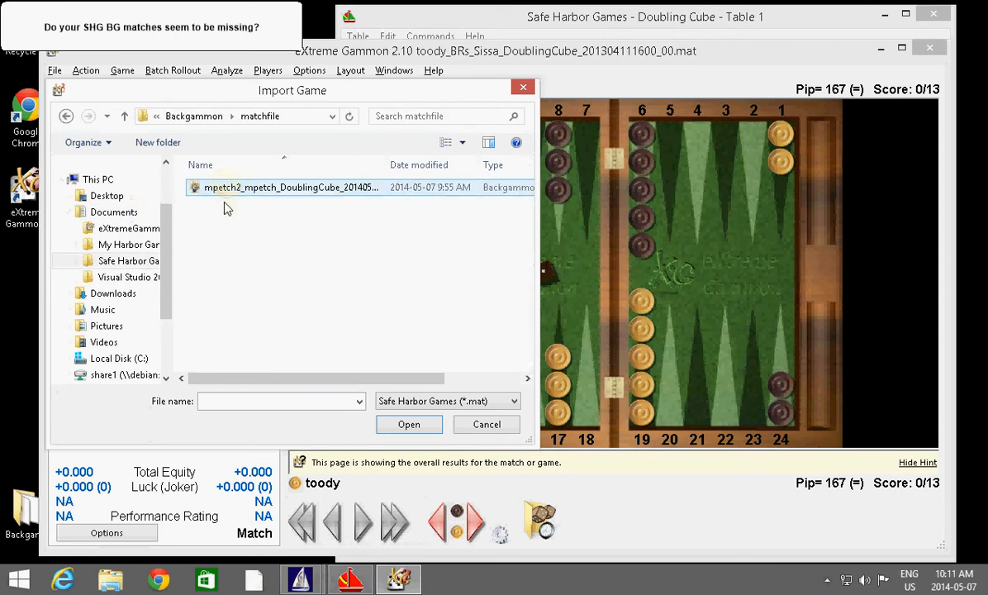
pyautogui.click(410, 423)
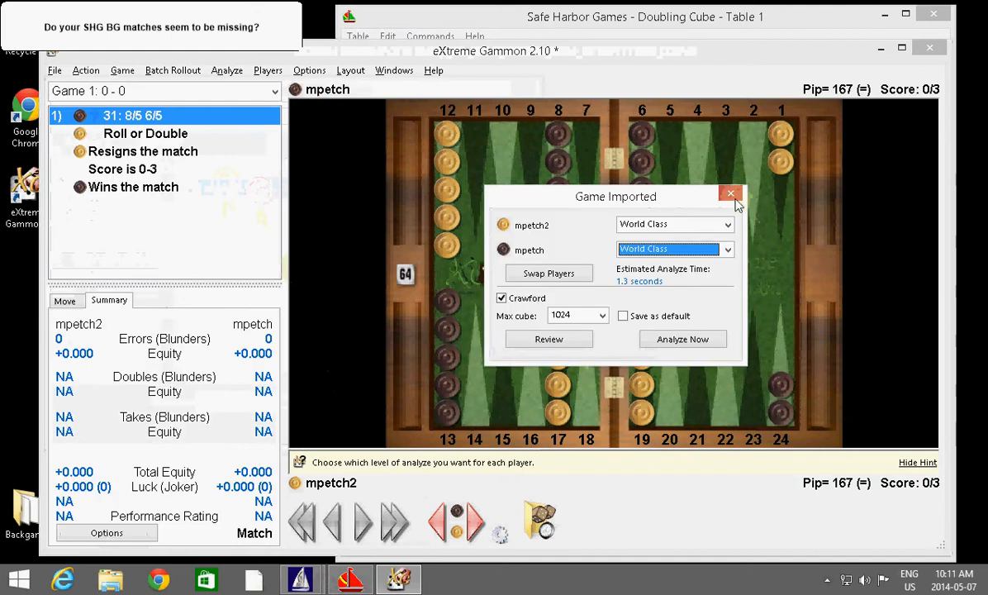
# Step: Dismiss the Game Imported summary and start another Safe Harbor Games import from the File menu
pyautogui.click(730, 193)
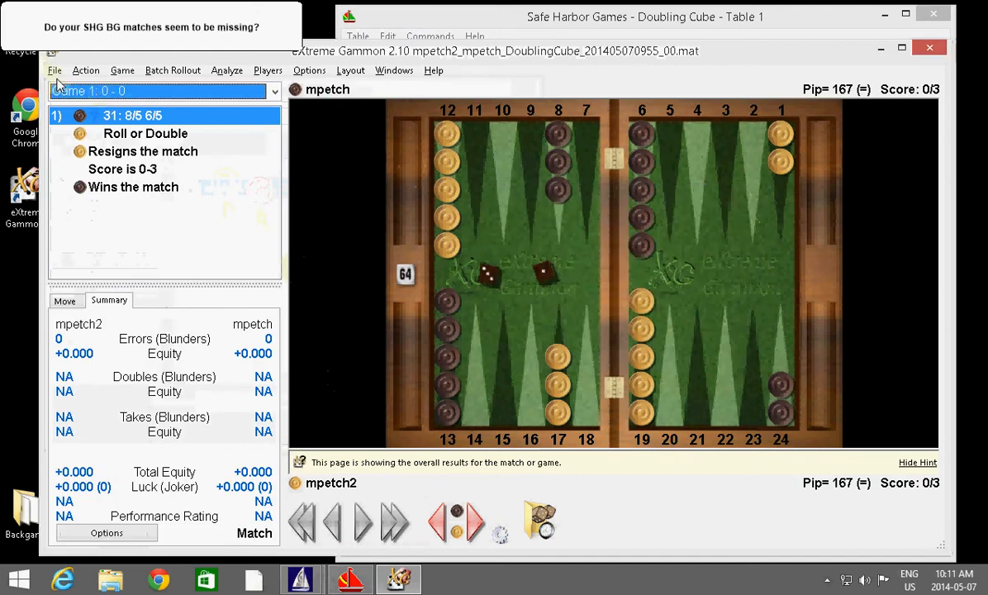
pyautogui.click(58, 69)
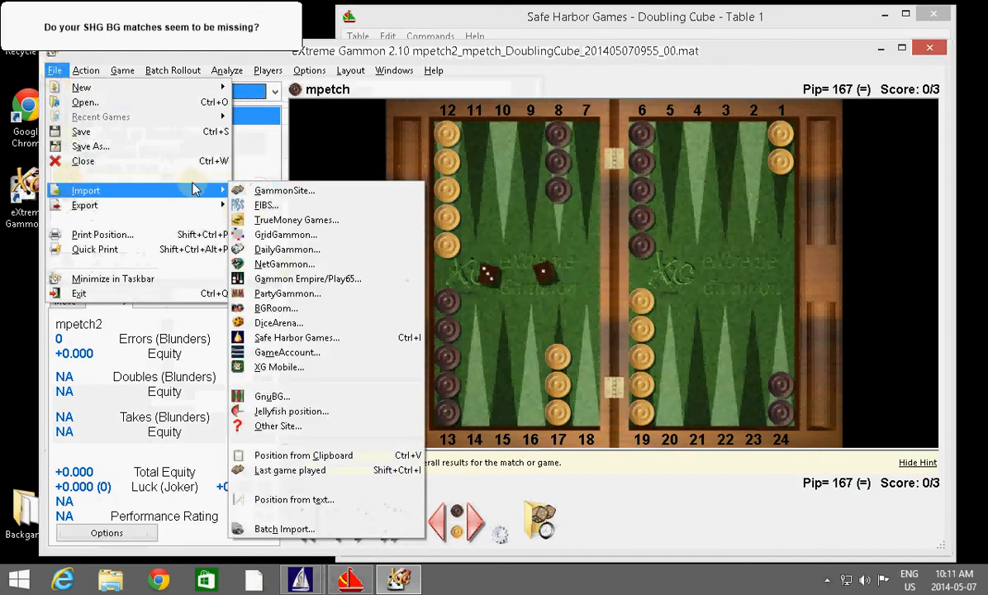
pyautogui.moveTo(297, 322)
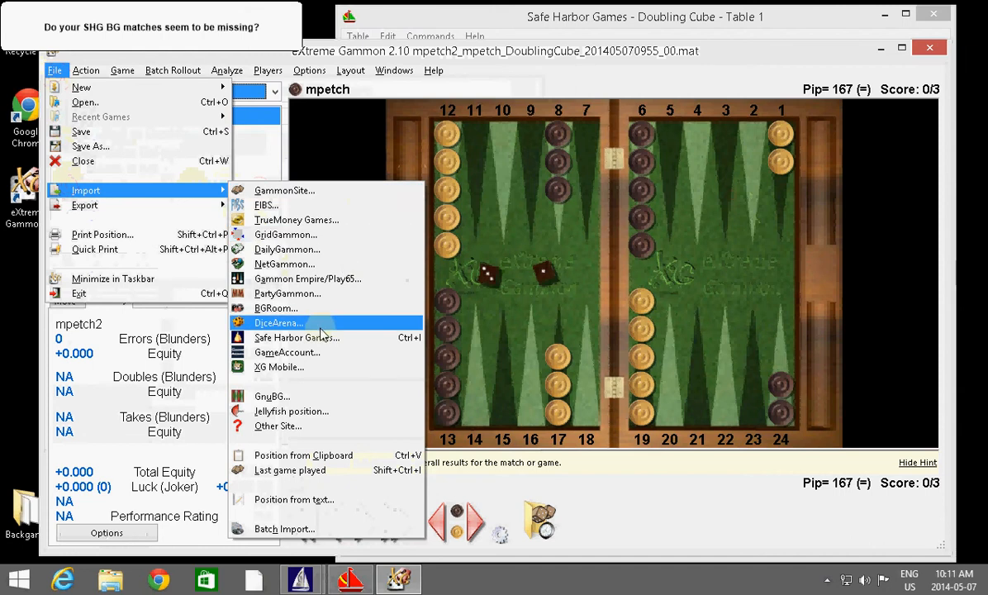
pyautogui.click(298, 337)
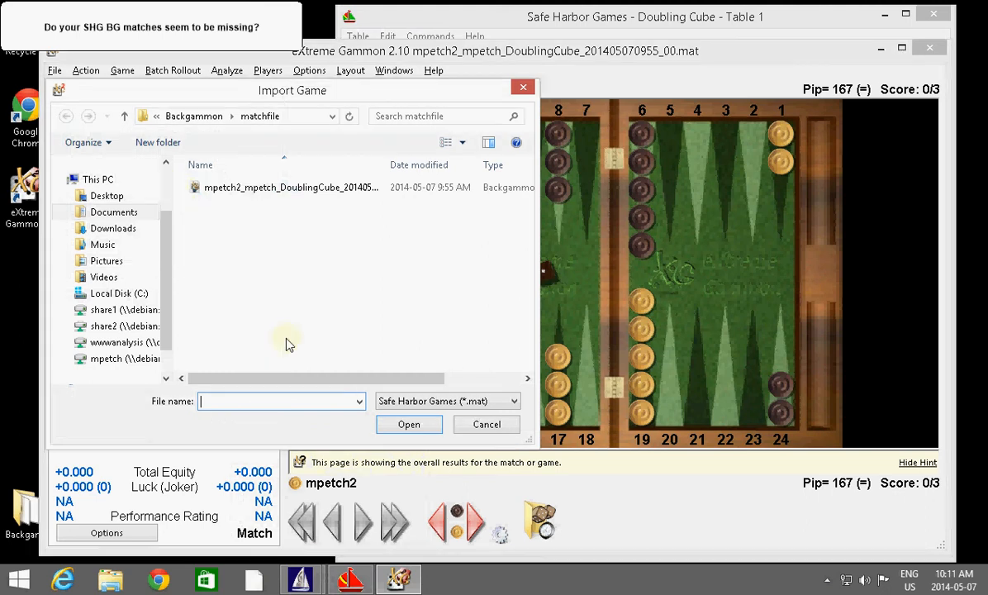
pyautogui.moveTo(448, 415)
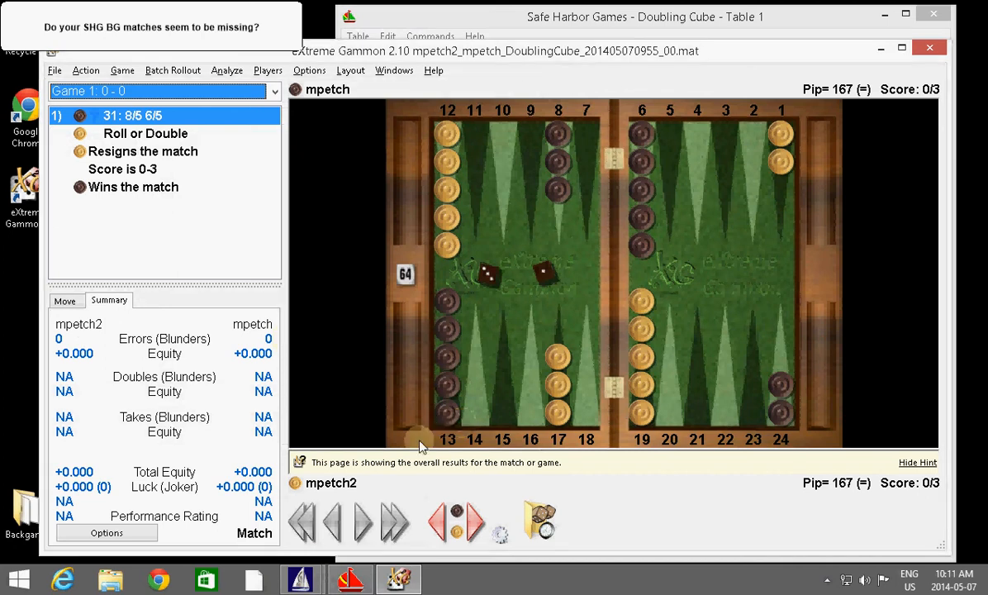
pyautogui.moveTo(294, 577)
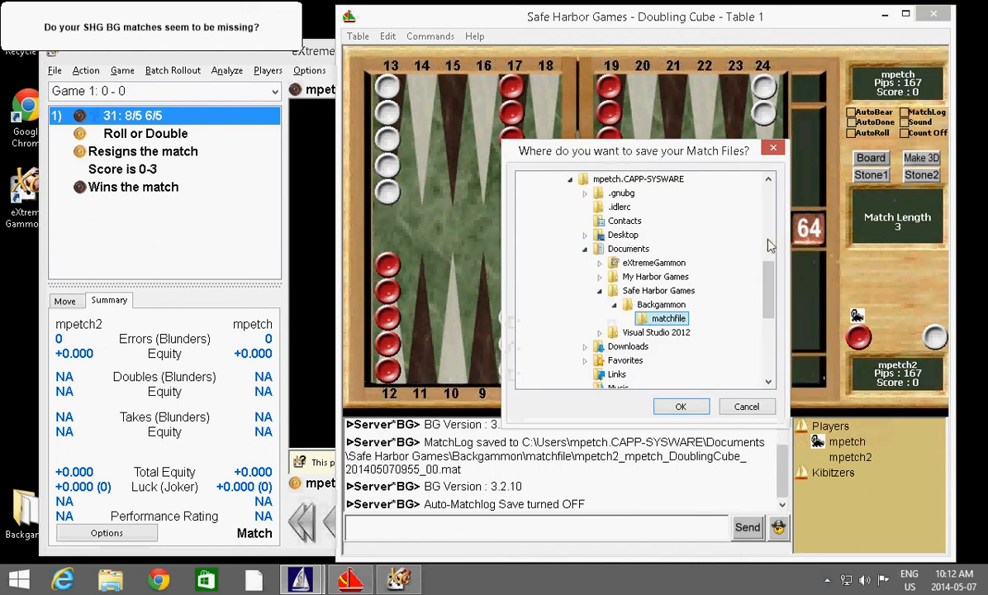
# Step: Choose My Harbor Games > backgammon > matchfiles as the match-log save folder and confirm it
pyautogui.scroll(-3)
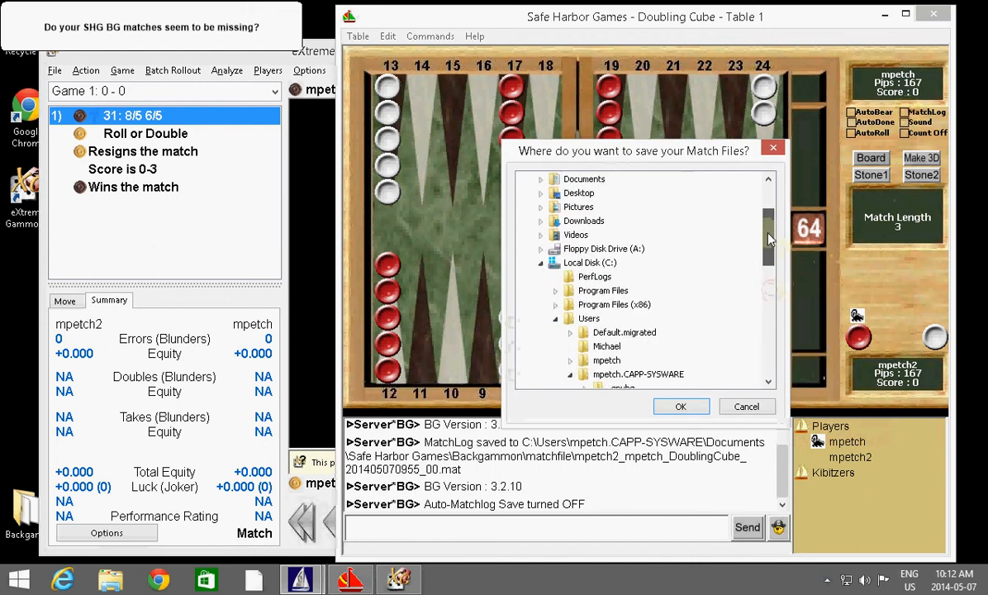
pyautogui.scroll(-3)
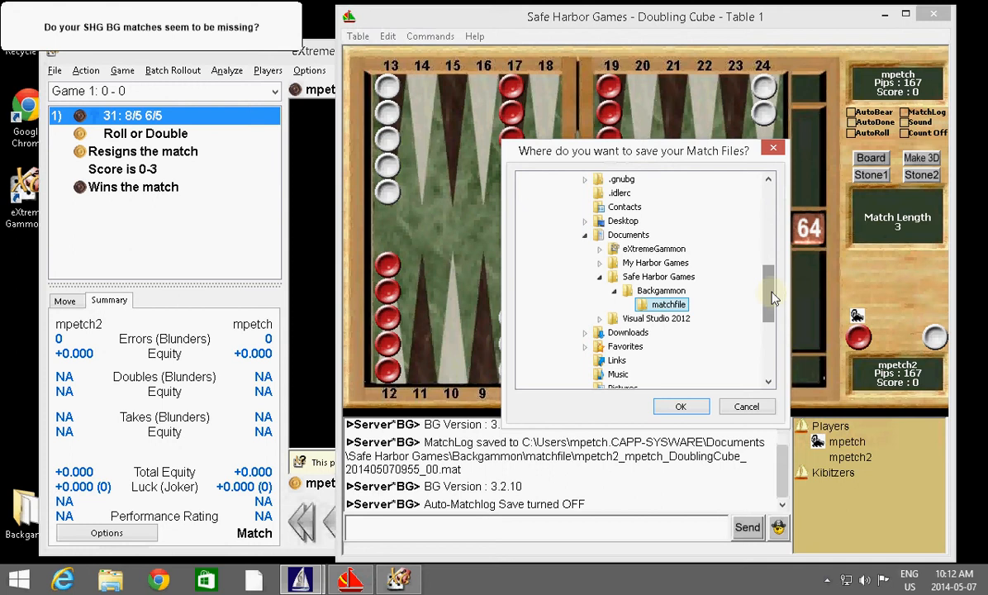
pyautogui.moveTo(638, 265)
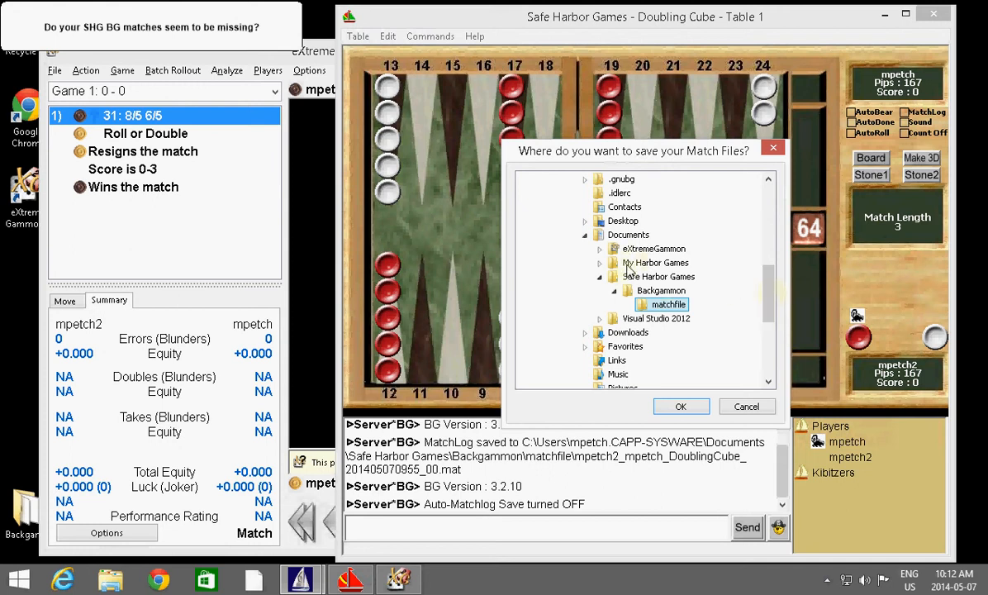
pyautogui.moveTo(635, 276)
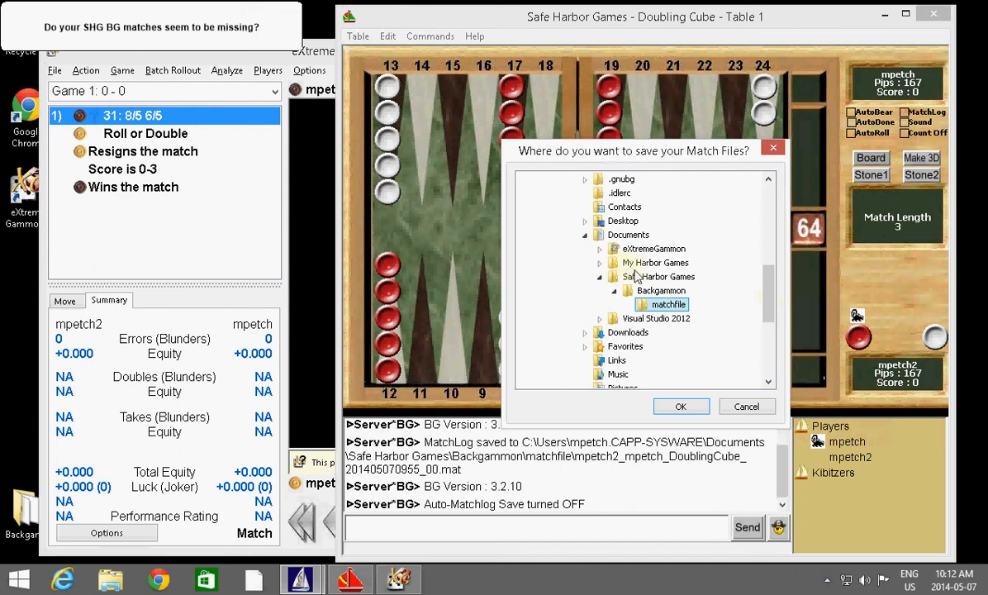
pyautogui.moveTo(631, 280)
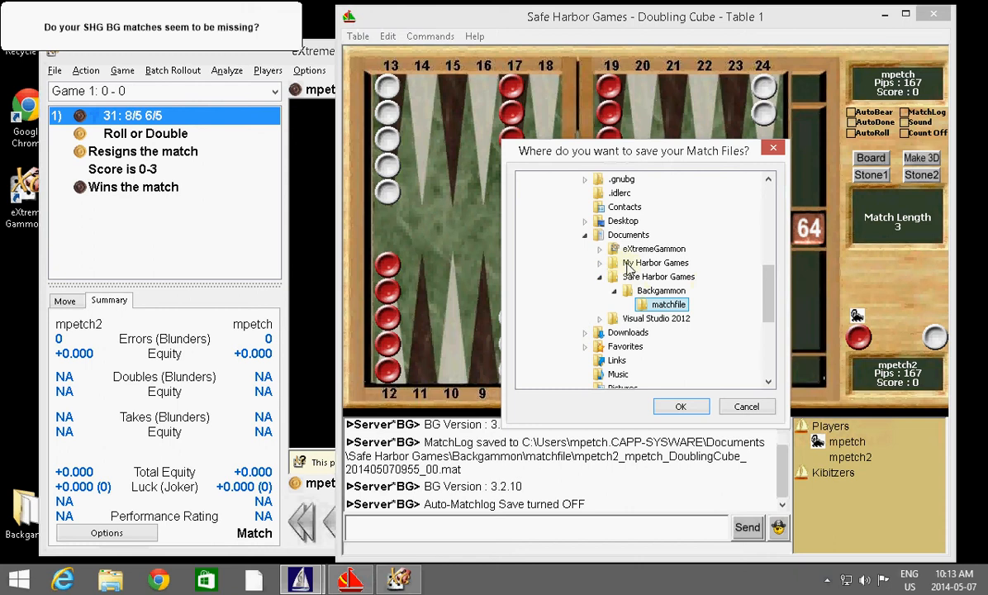
pyautogui.click(654, 261)
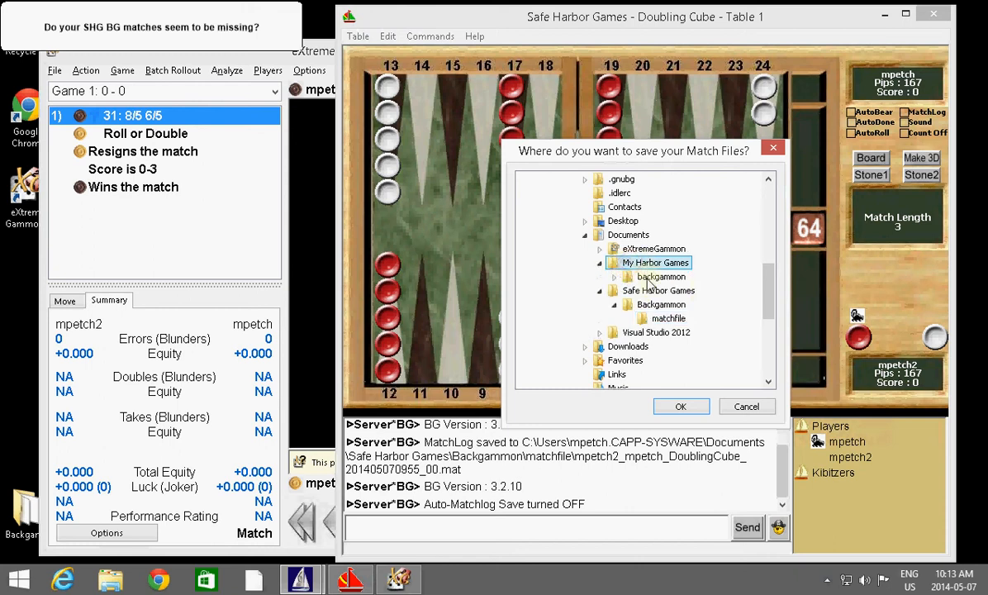
pyautogui.click(661, 276)
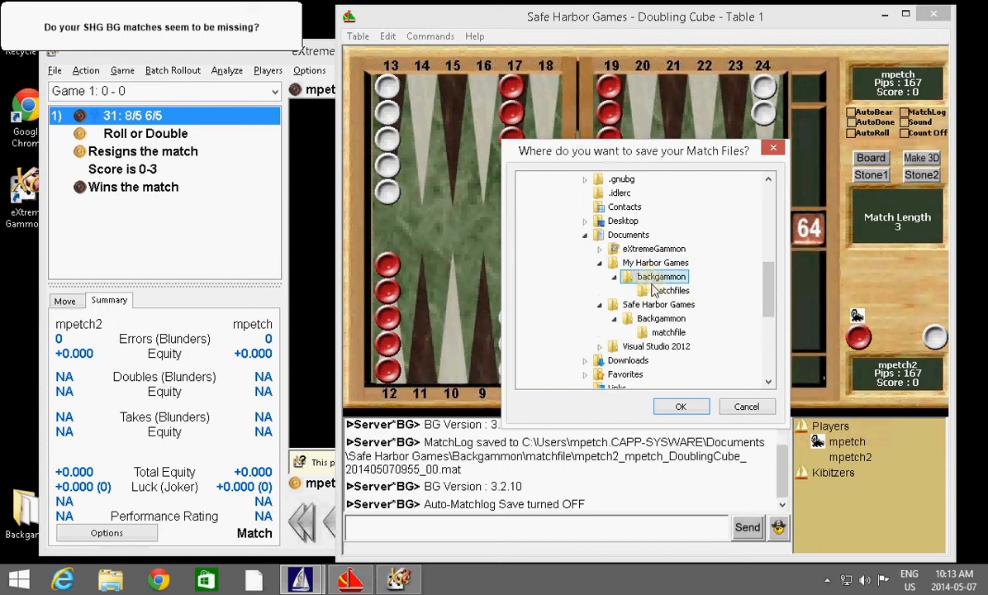
pyautogui.moveTo(661, 294)
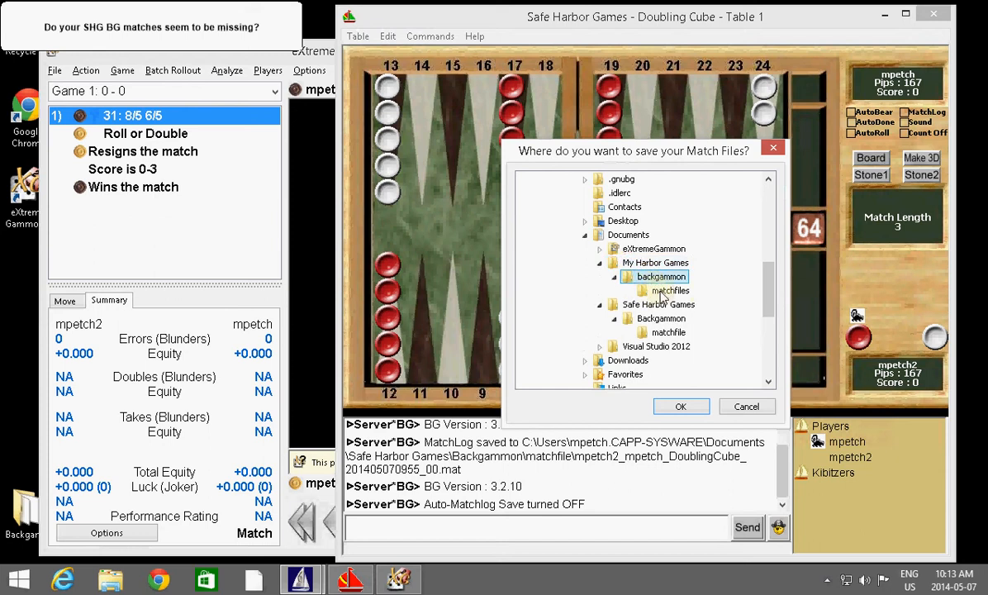
pyautogui.click(669, 291)
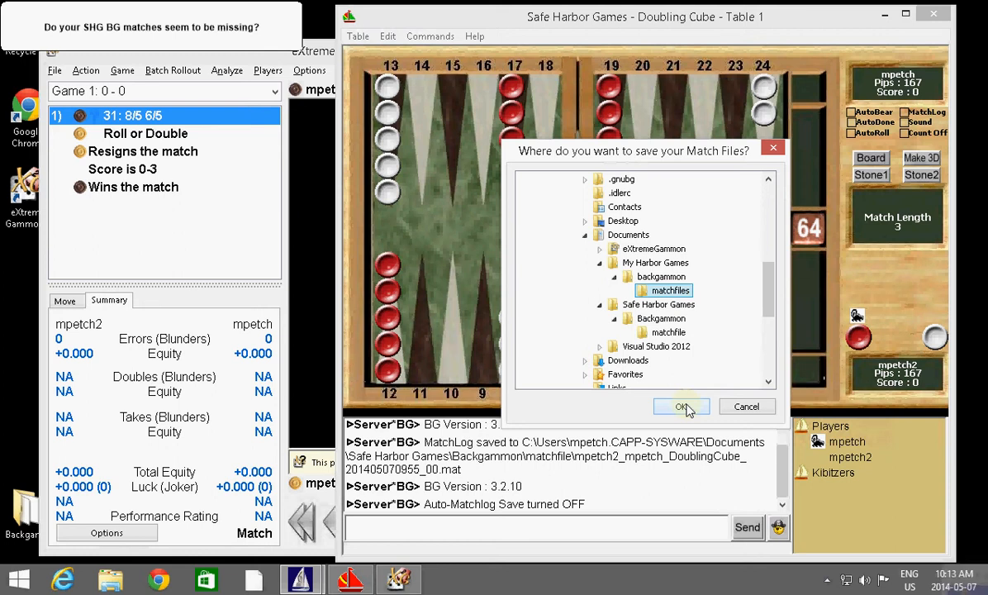
pyautogui.click(681, 406)
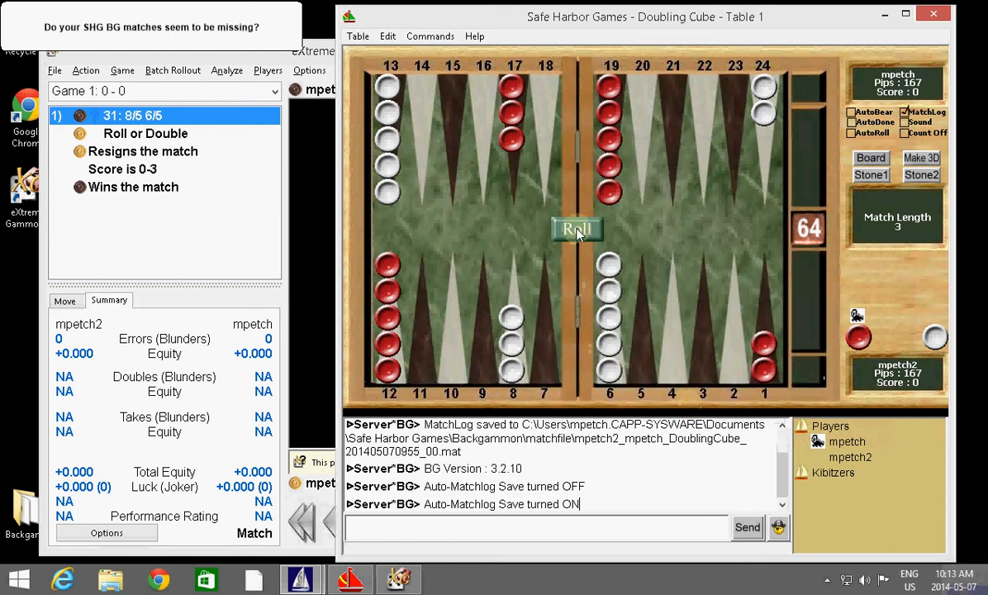
pyautogui.click(575, 228)
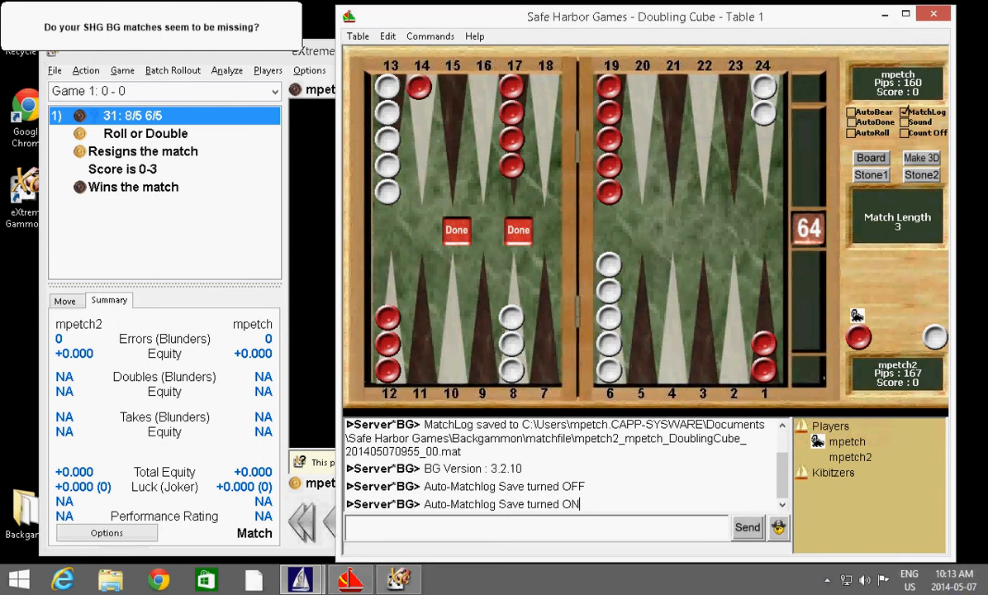
# Step: Finish the move, roll, and resign the game as a BackGammon Resign (3 points)
pyautogui.click(456, 232)
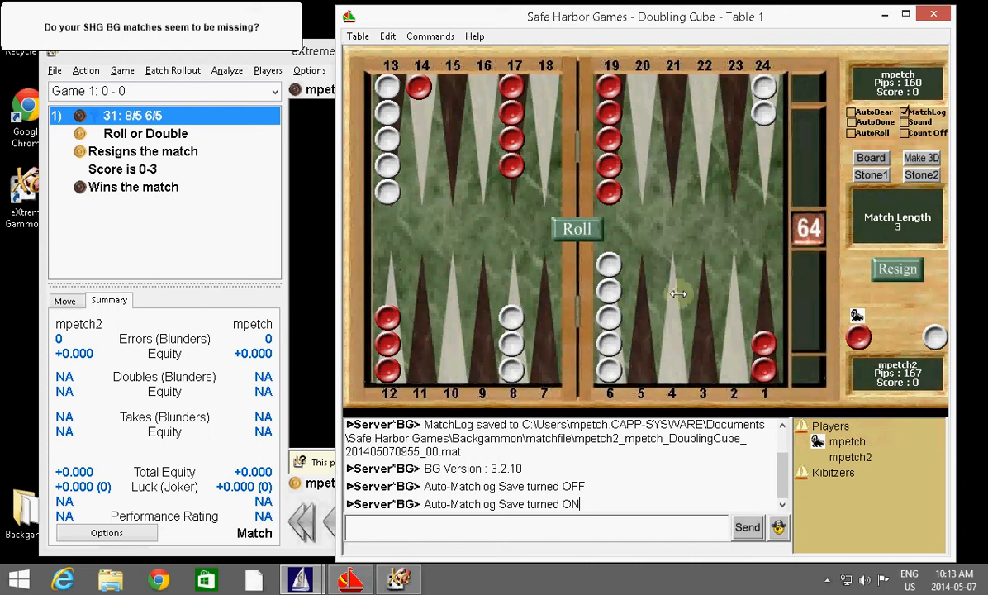
pyautogui.click(577, 228)
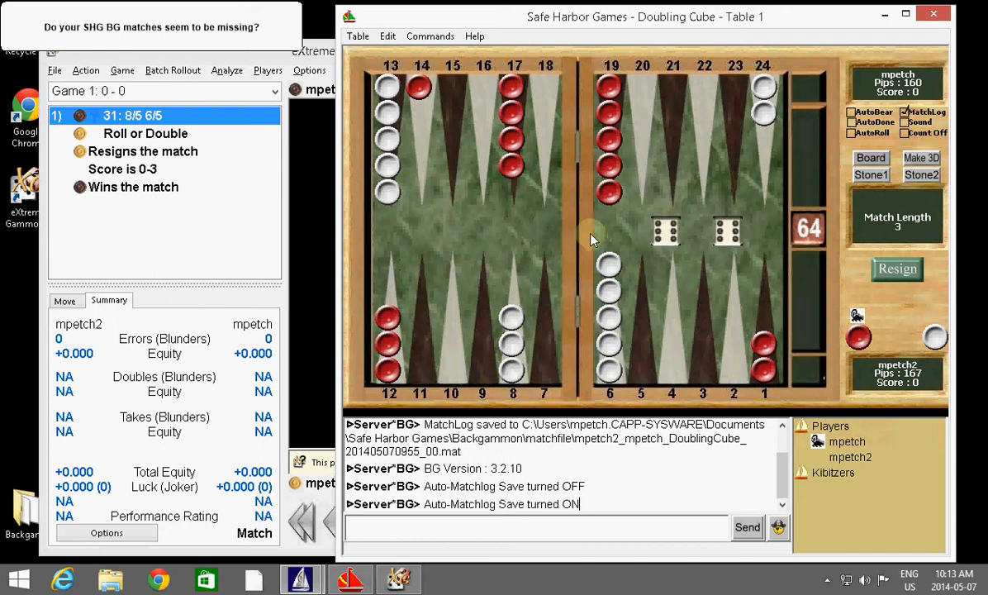
pyautogui.click(897, 267)
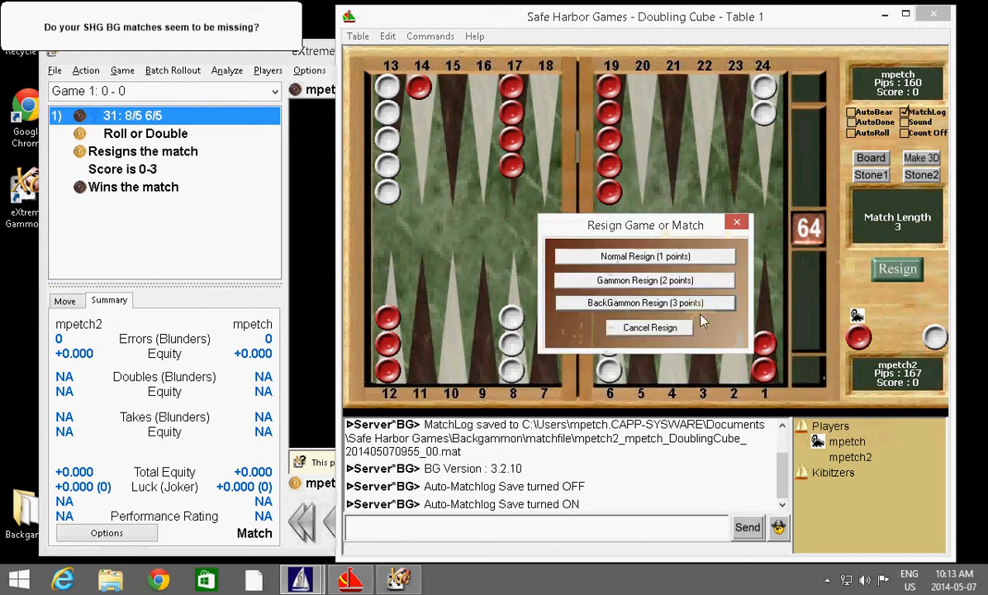
pyautogui.click(647, 327)
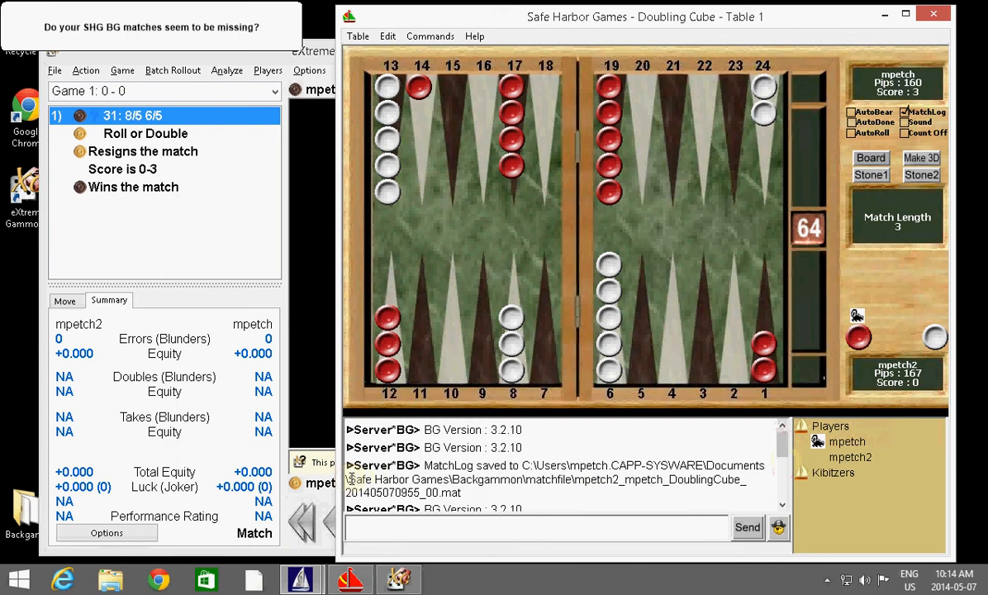
# Step: Select the saved match path in the chat log and scroll to the MatchLog saved line
pyautogui.doubleClick(405, 479)
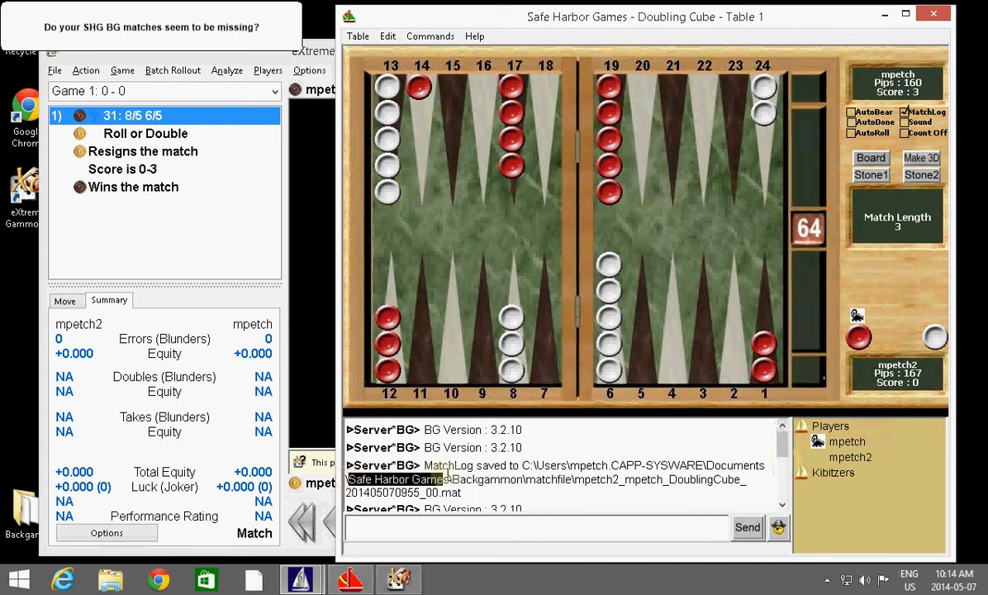
pyautogui.scroll(-3)
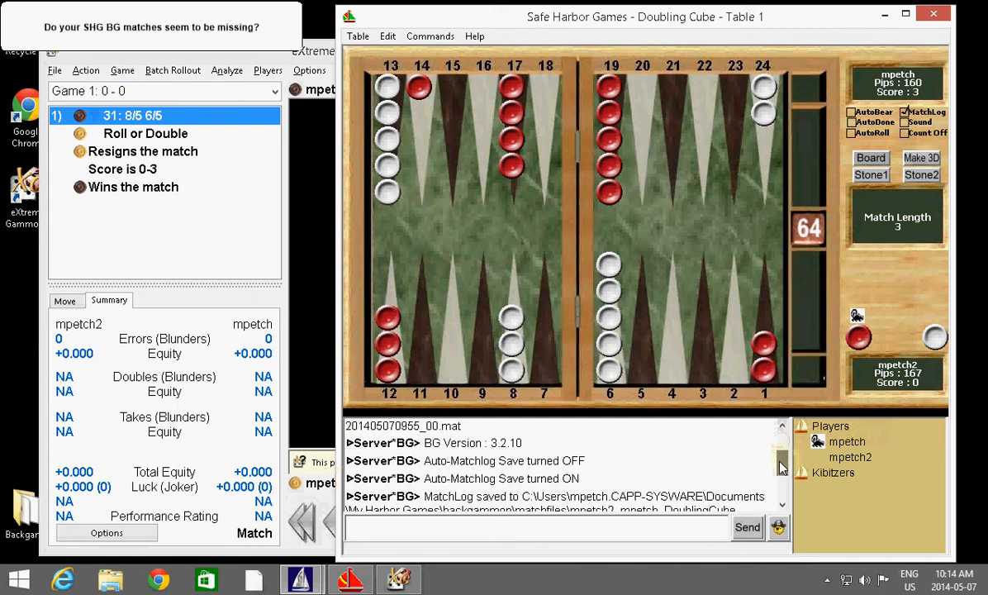
pyautogui.scroll(-3)
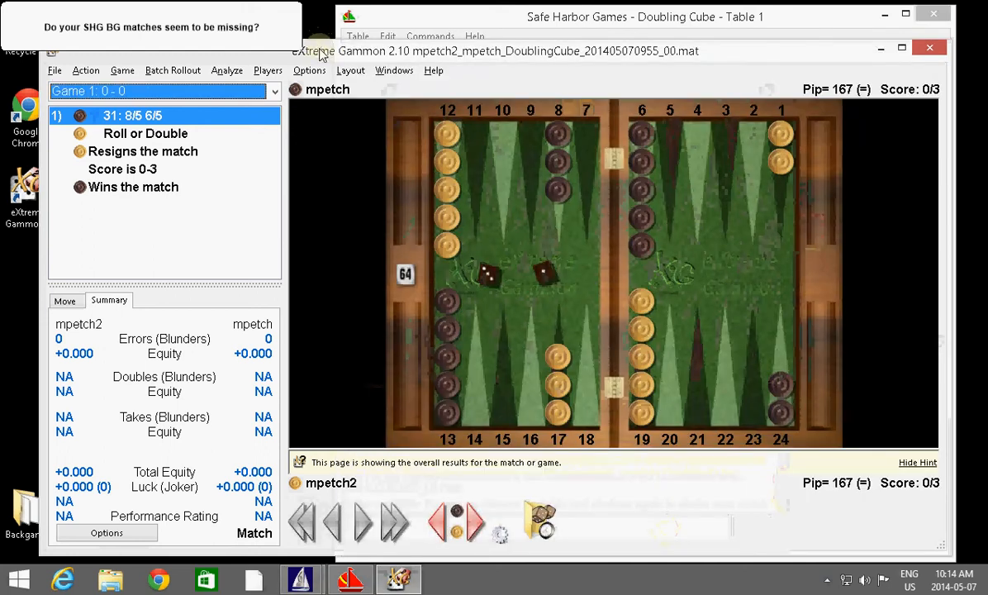
# Step: Start a Safe Harbor Games import and go to the Documents folder
pyautogui.click(56, 69)
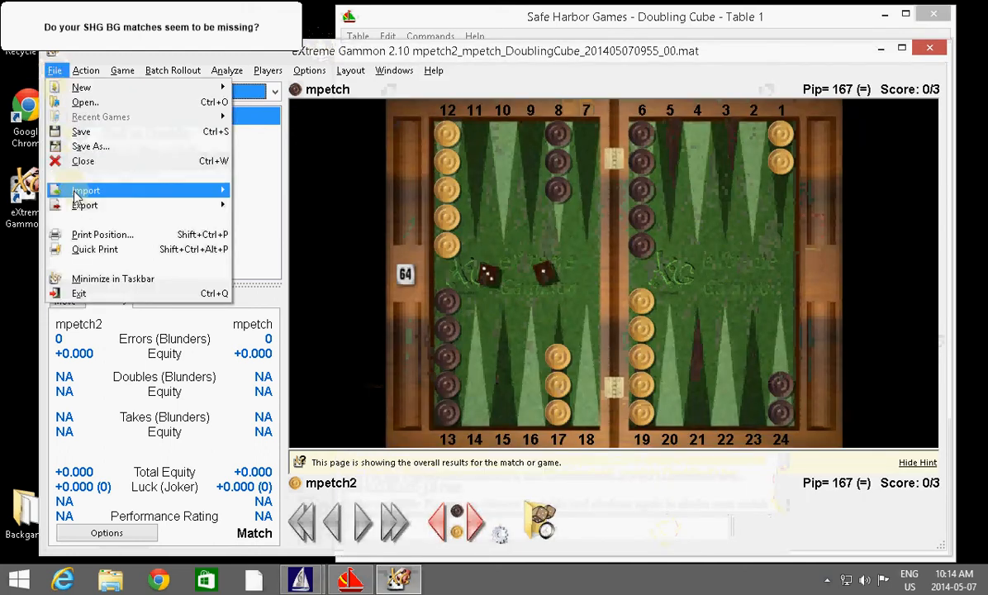
pyautogui.click(86, 190)
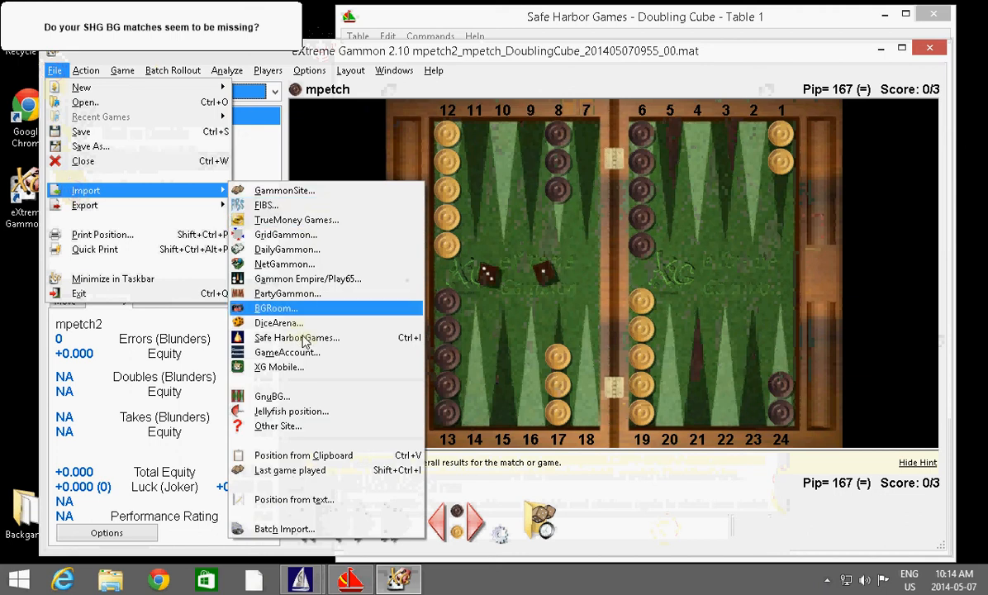
pyautogui.click(297, 337)
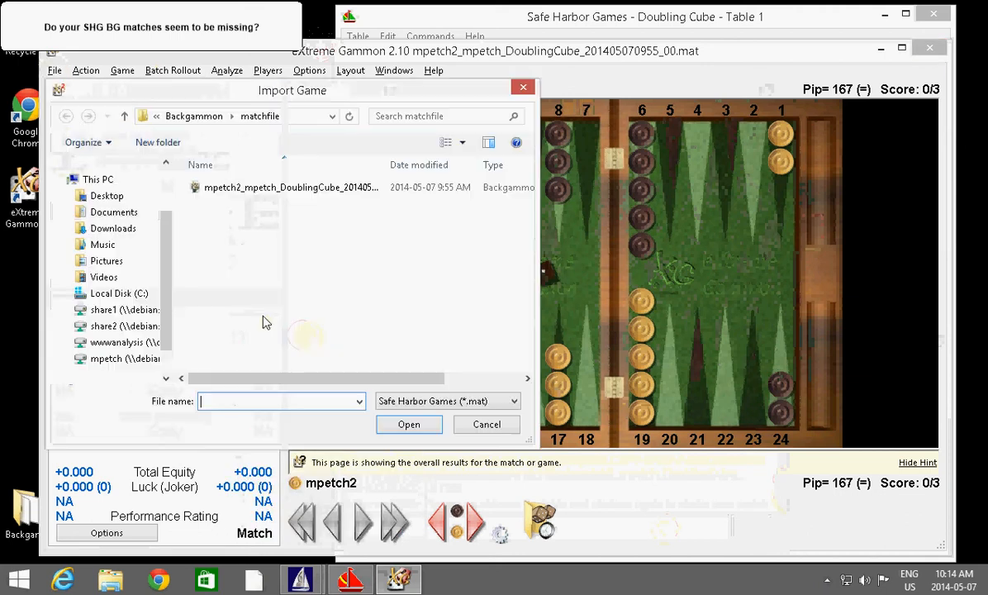
pyautogui.click(113, 211)
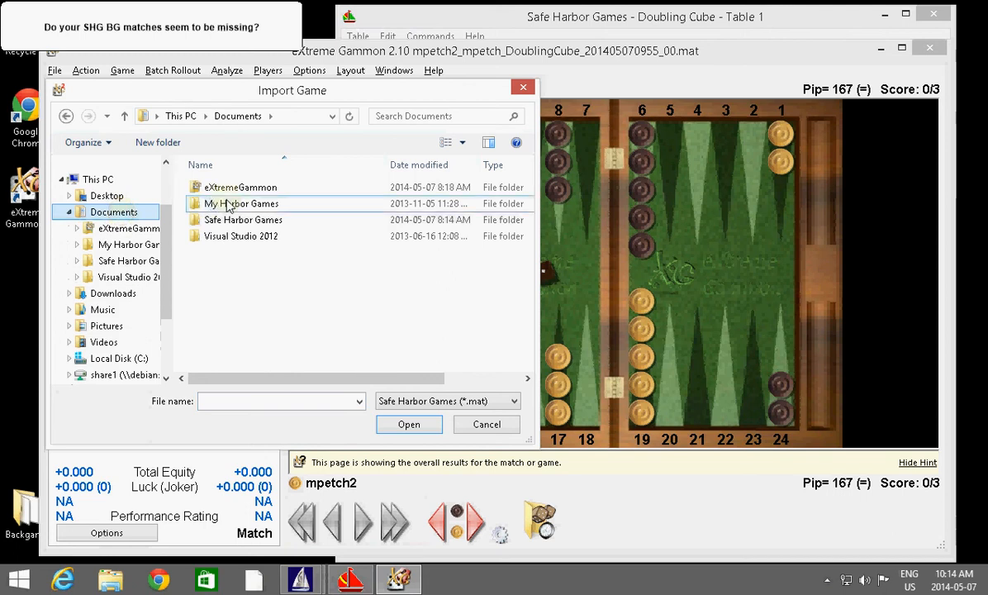
pyautogui.moveTo(235, 208)
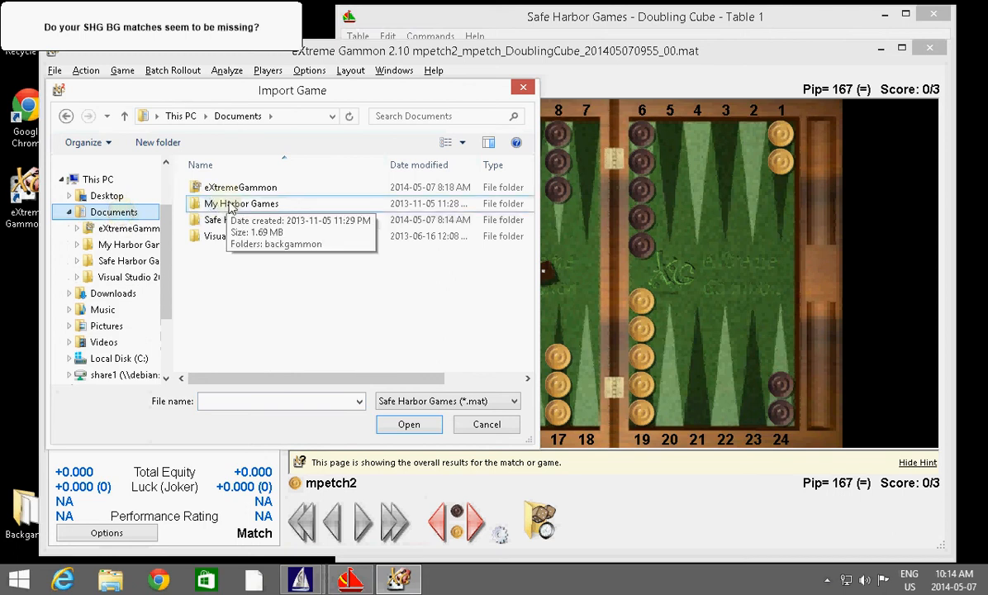
# Step: Browse My Harbor Games > backgammon matchfiles and choose the newer DoublingCube _01 match file
pyautogui.doubleClick(241, 203)
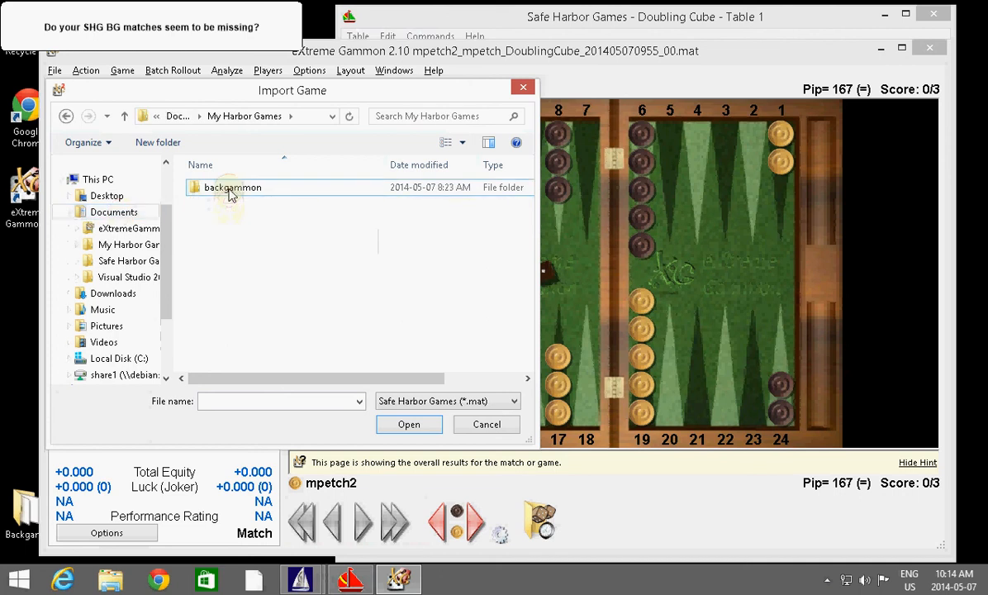
pyautogui.doubleClick(233, 186)
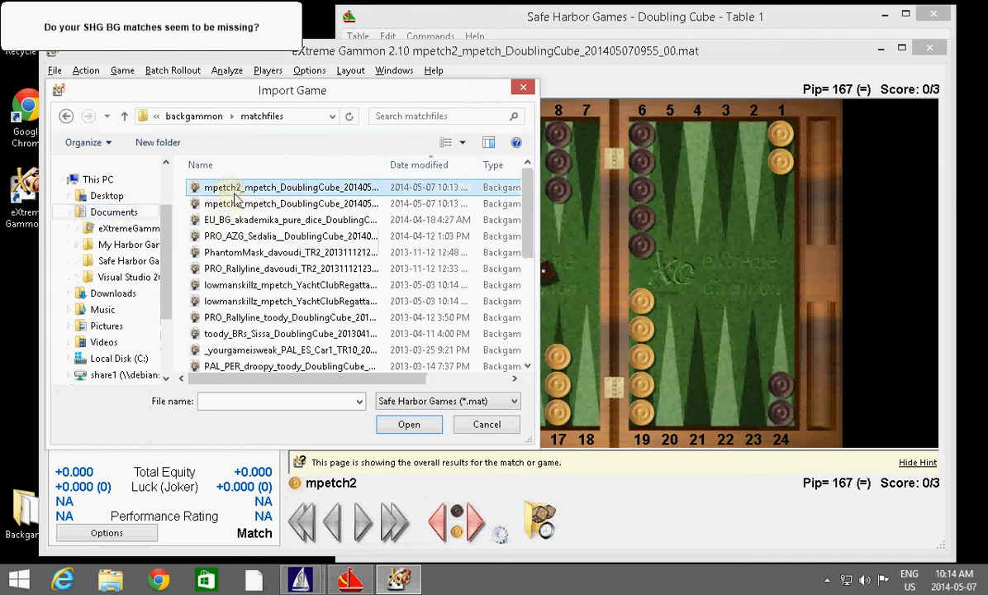
pyautogui.click(281, 203)
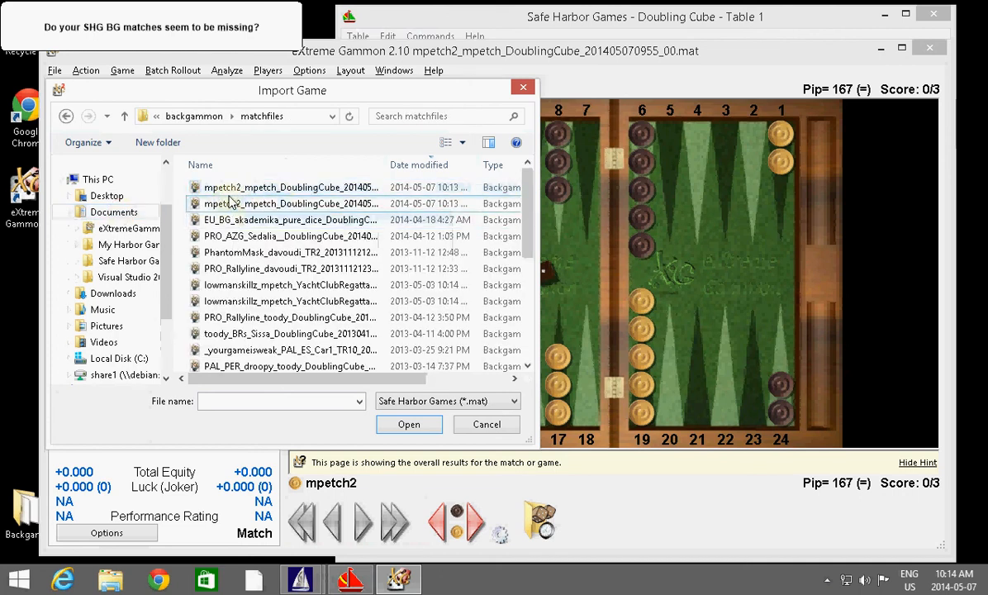
pyautogui.moveTo(238, 203)
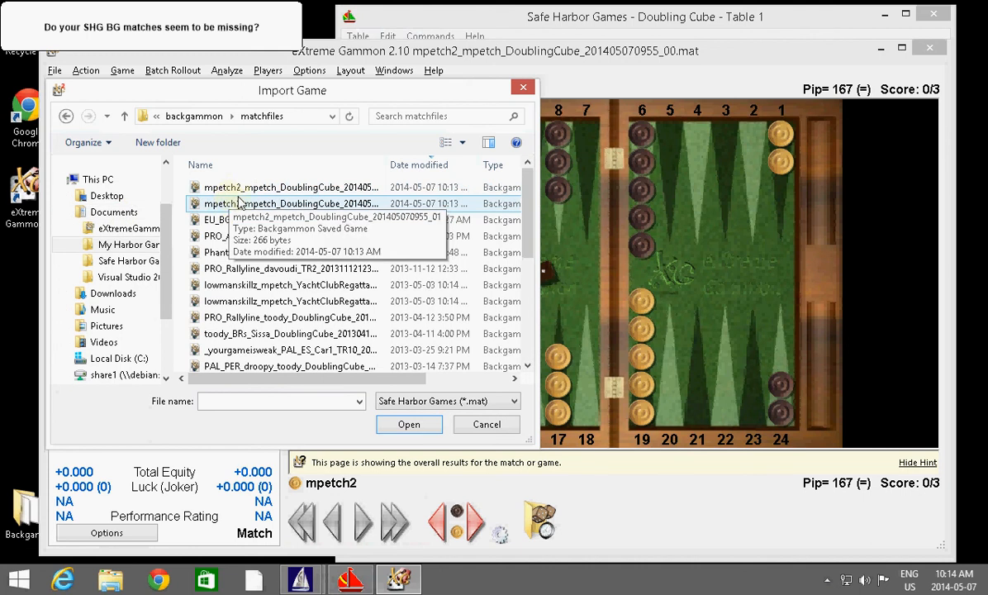
pyautogui.moveTo(298, 190)
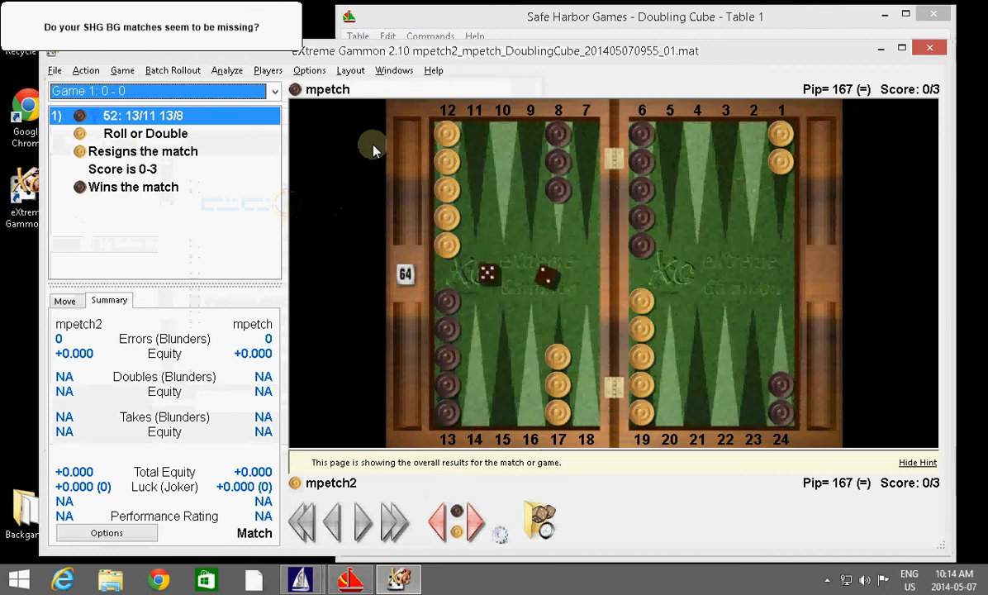
# Step: Confirm the Safe Harbor Games import now opens in the matchfiles folder, then cancel it
pyautogui.click(59, 70)
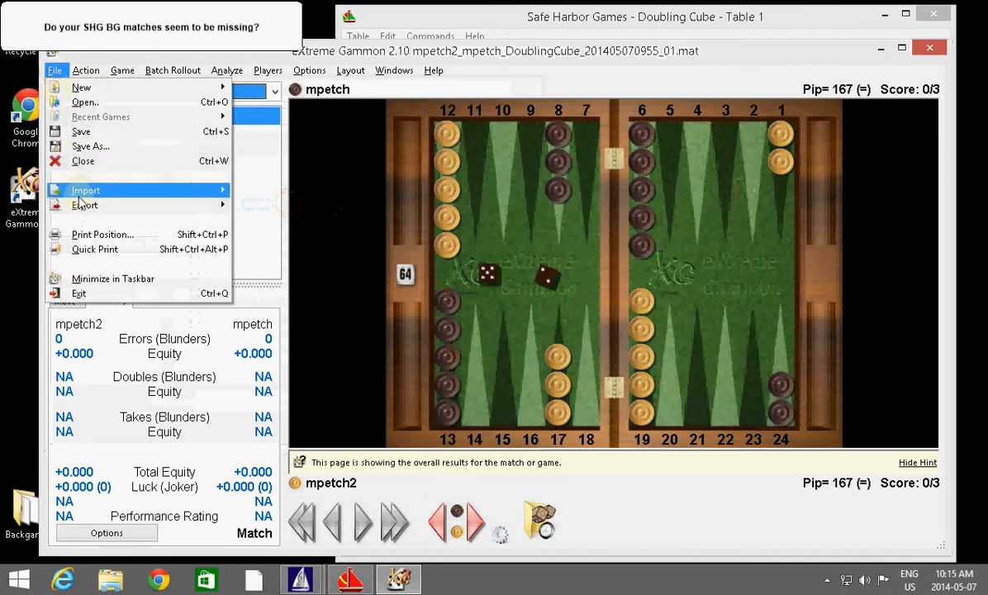
pyautogui.click(85, 189)
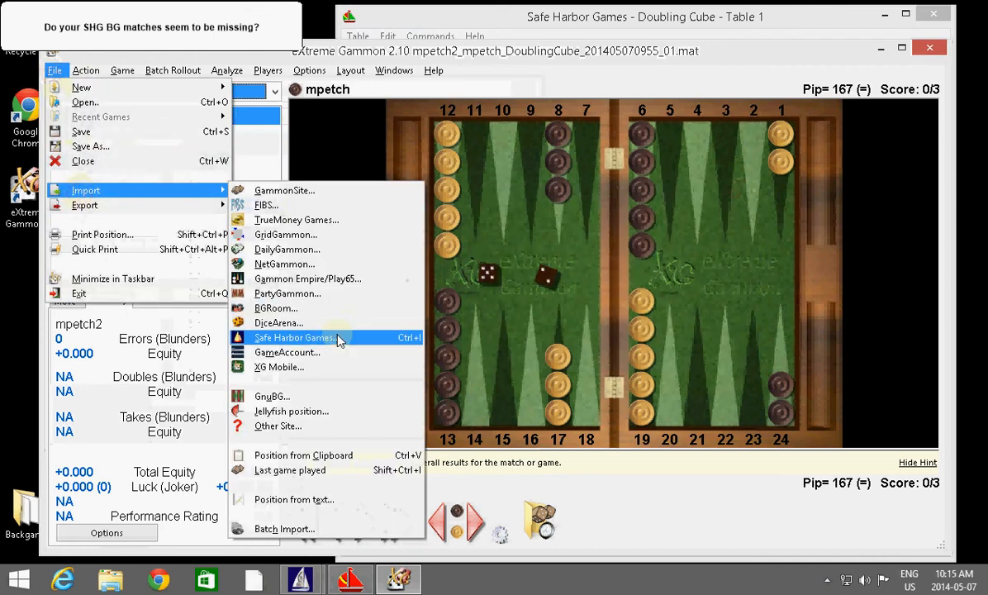
pyautogui.click(294, 337)
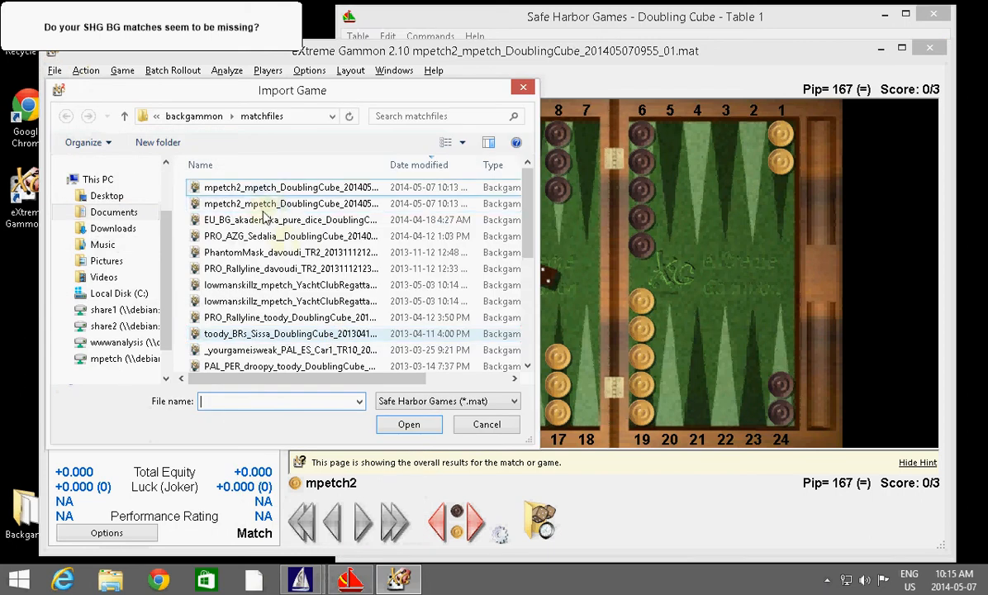
pyautogui.click(410, 423)
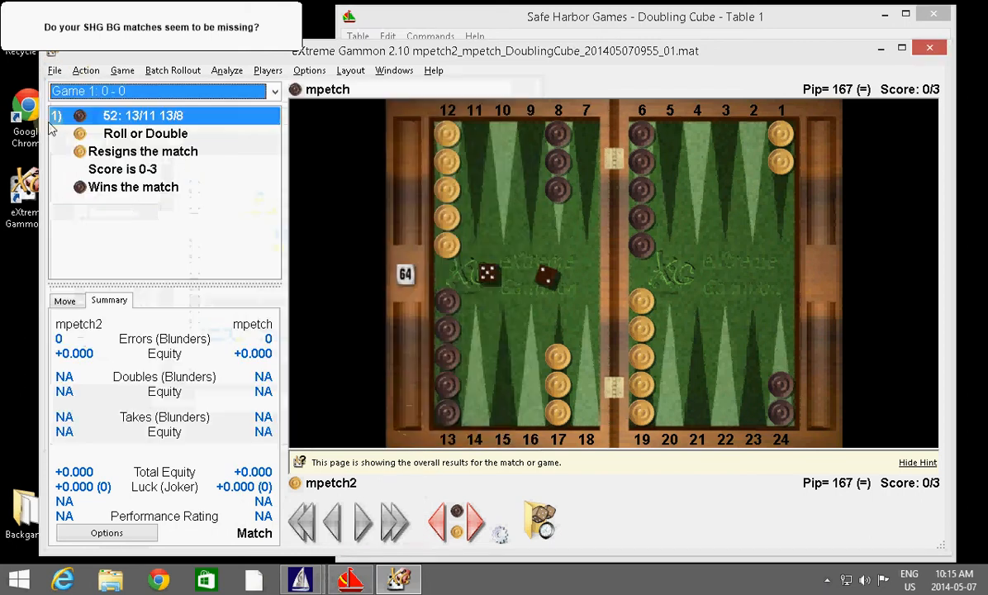
# Step: Import the last game played via File > Import
pyautogui.click(56, 69)
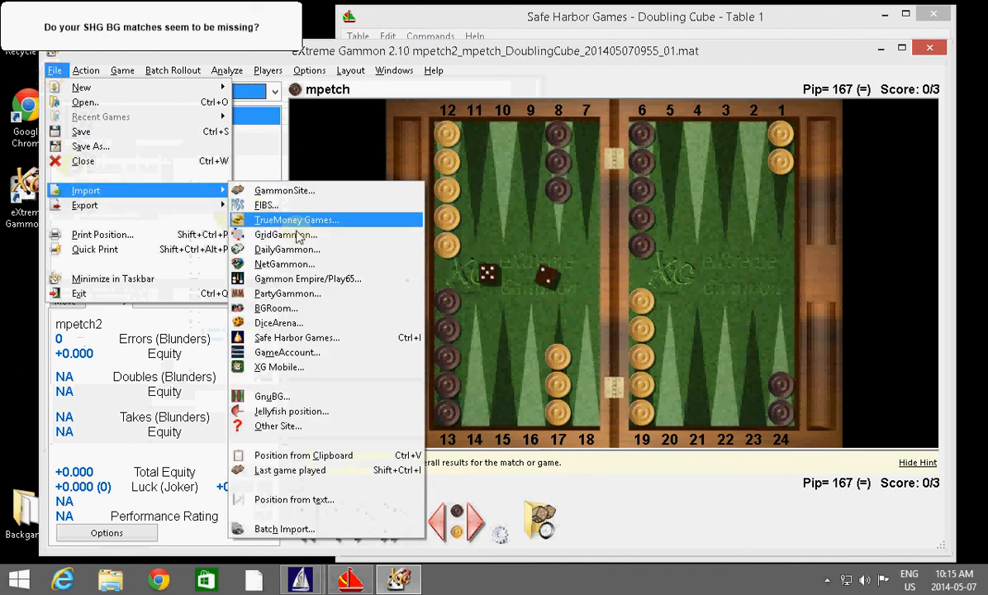
pyautogui.moveTo(318, 476)
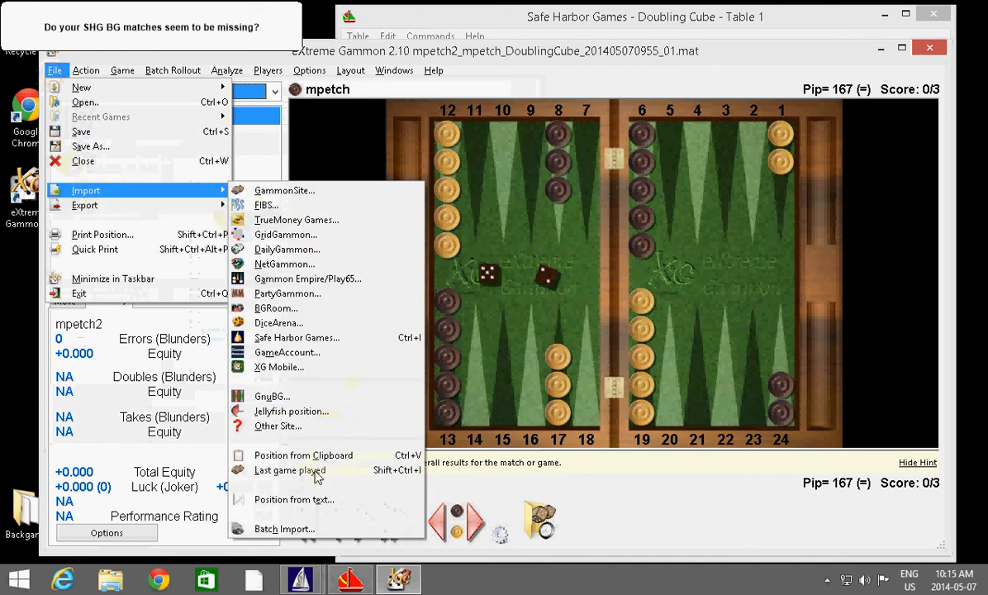
pyautogui.moveTo(289, 469)
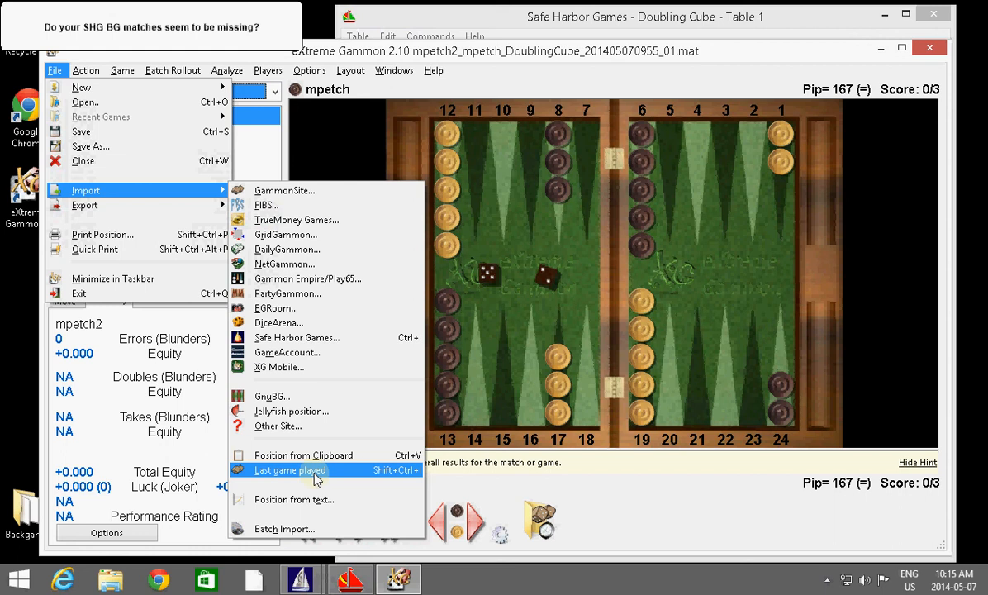
pyautogui.click(291, 469)
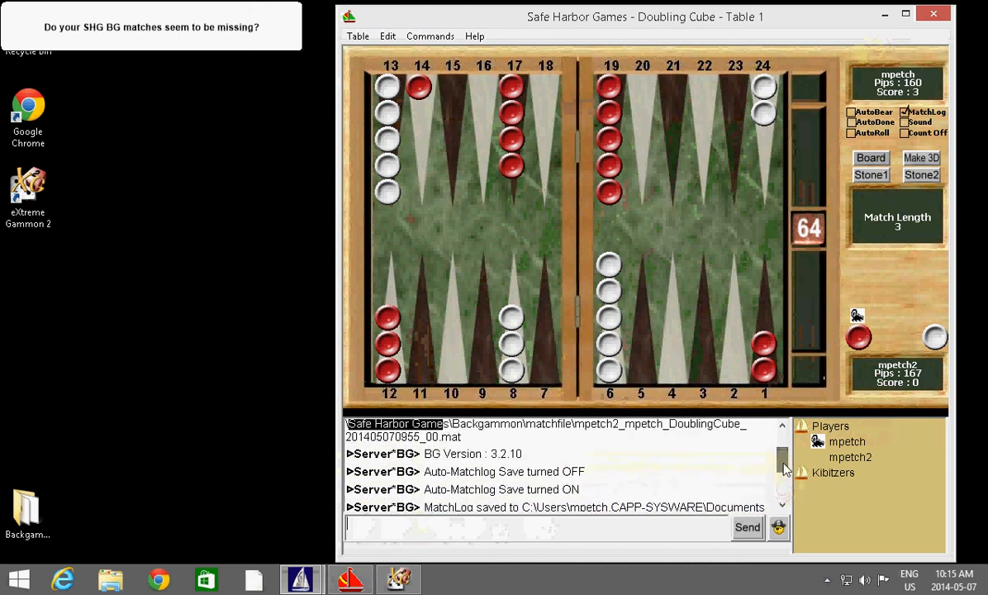
pyautogui.scroll(-3)
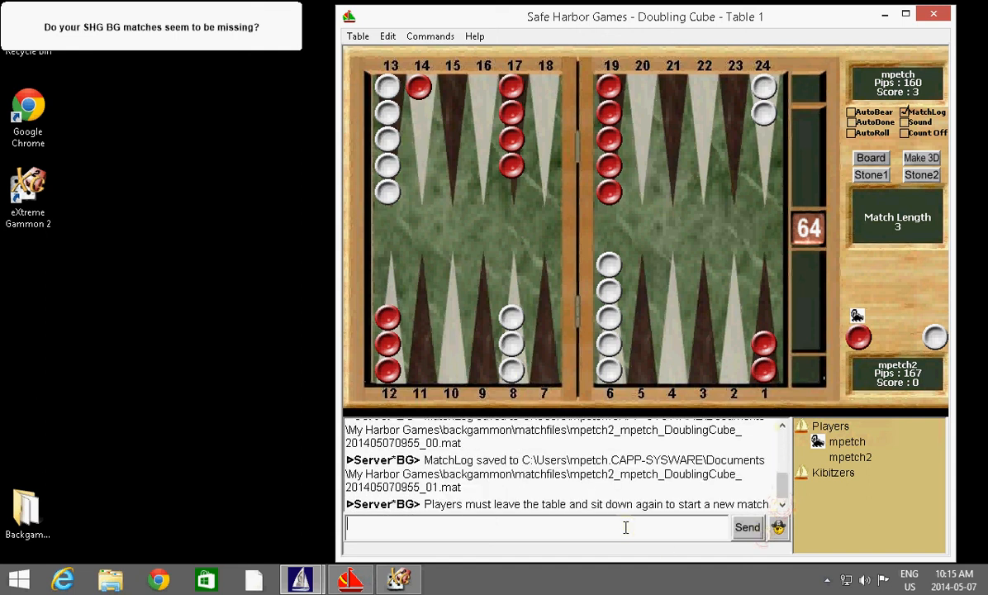
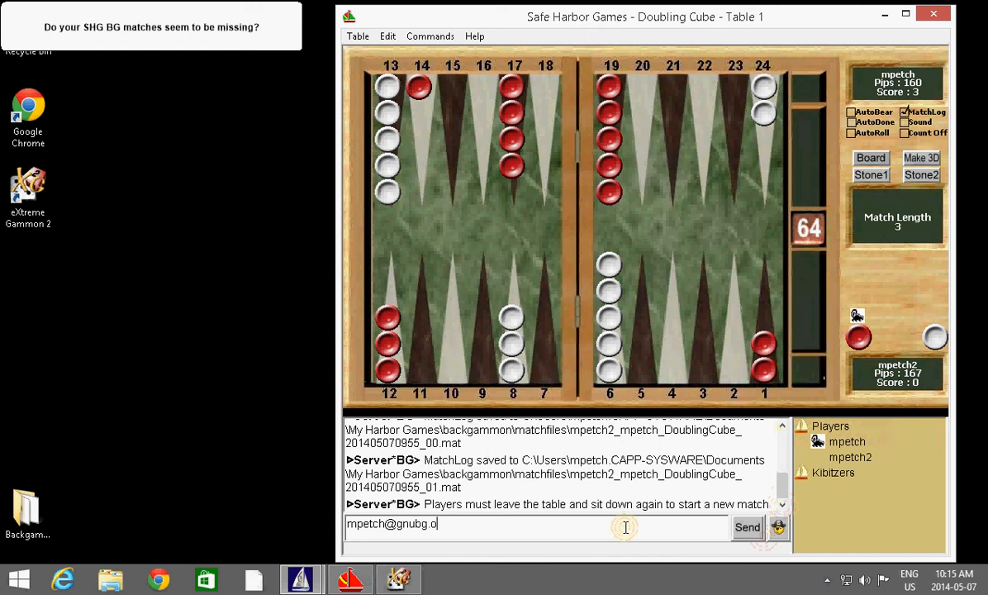